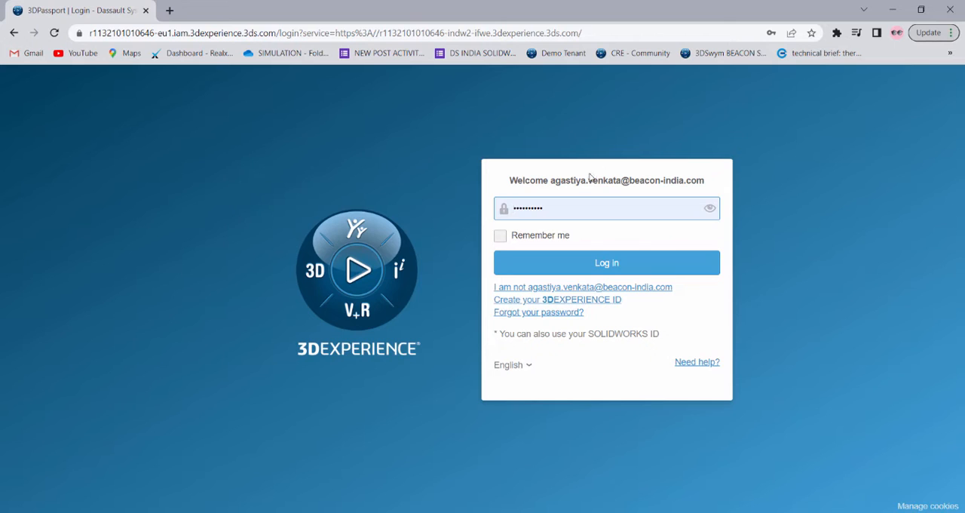
{"action": "mouse_move", "coordinate": [608, 332]}
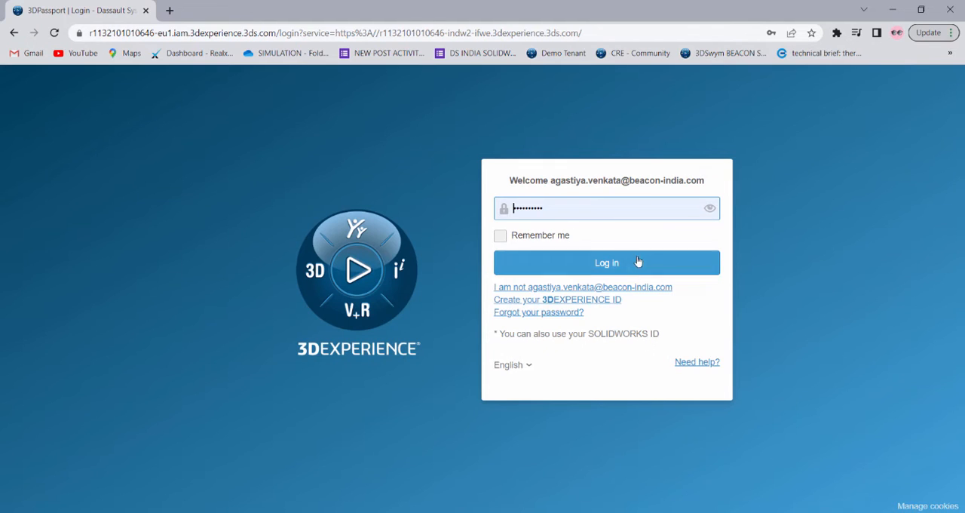
Submit the saved email and password on the 3DPassport login page.
{"action": "left_click", "coordinate": [607, 262]}
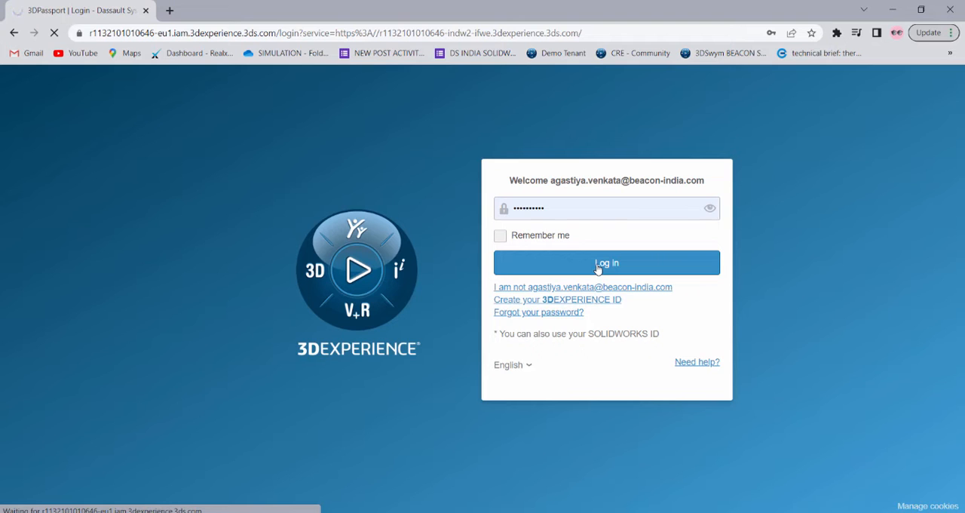
{"action": "left_click", "coordinate": [607, 263]}
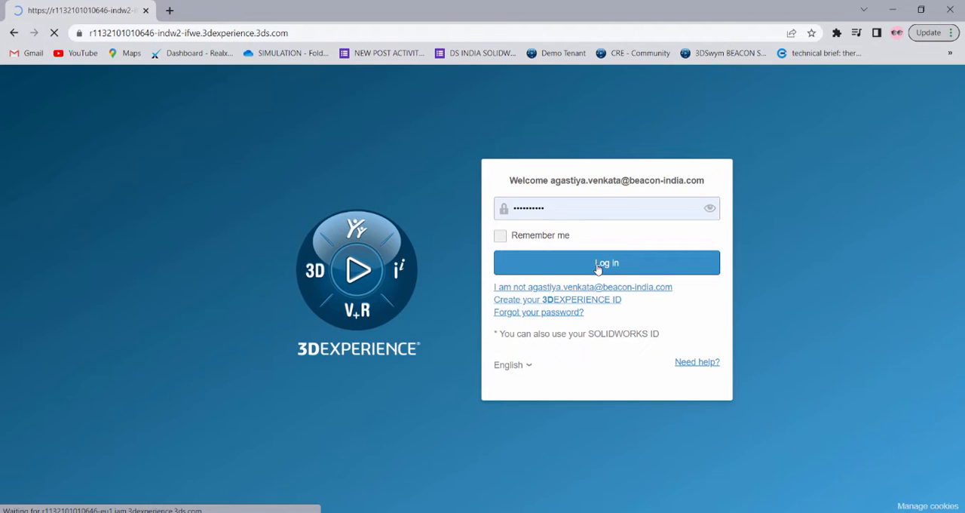
{"action": "left_click", "coordinate": [606, 263]}
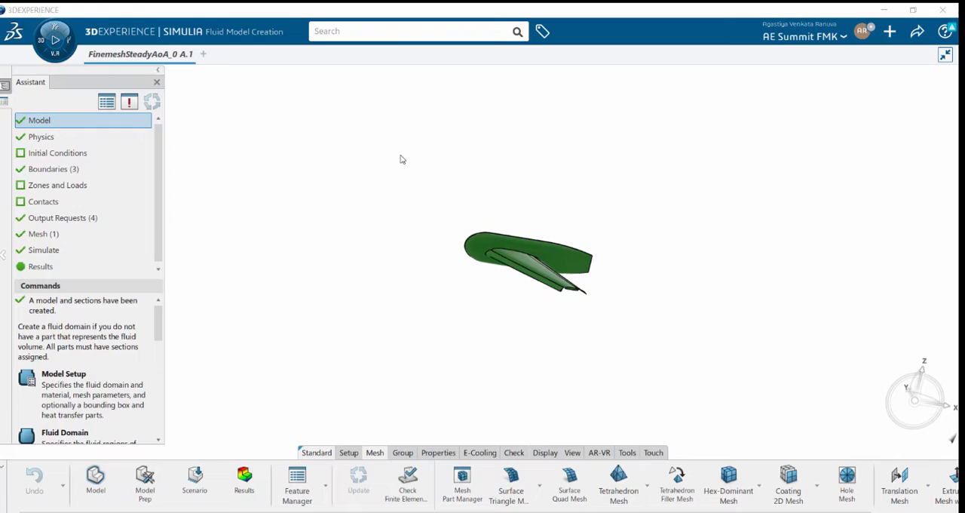
{"action": "left_click", "coordinate": [890, 31]}
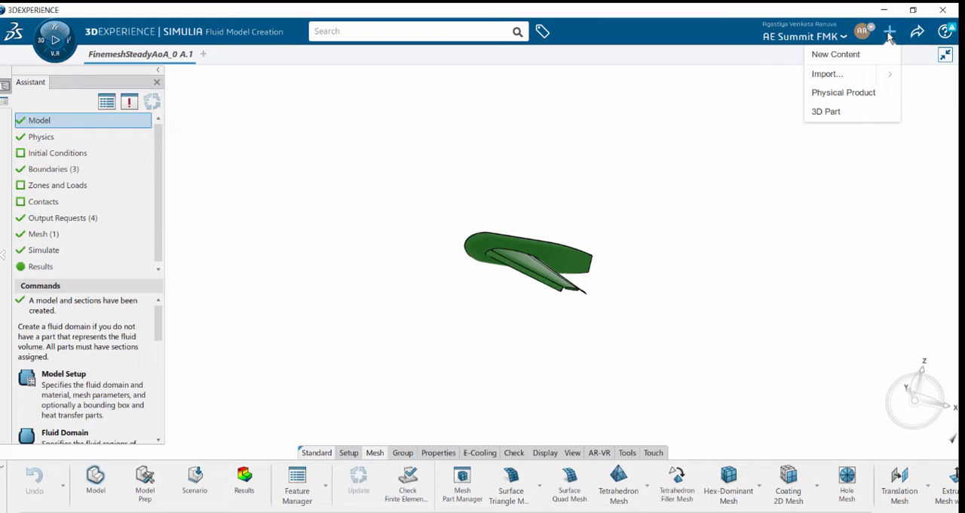
{"action": "mouse_move", "coordinate": [827, 74]}
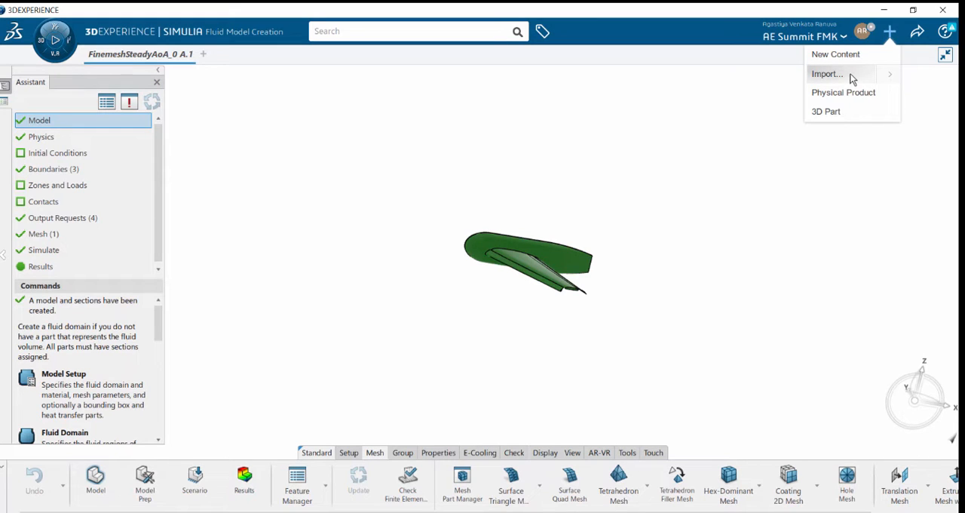
{"action": "left_click", "coordinate": [827, 74]}
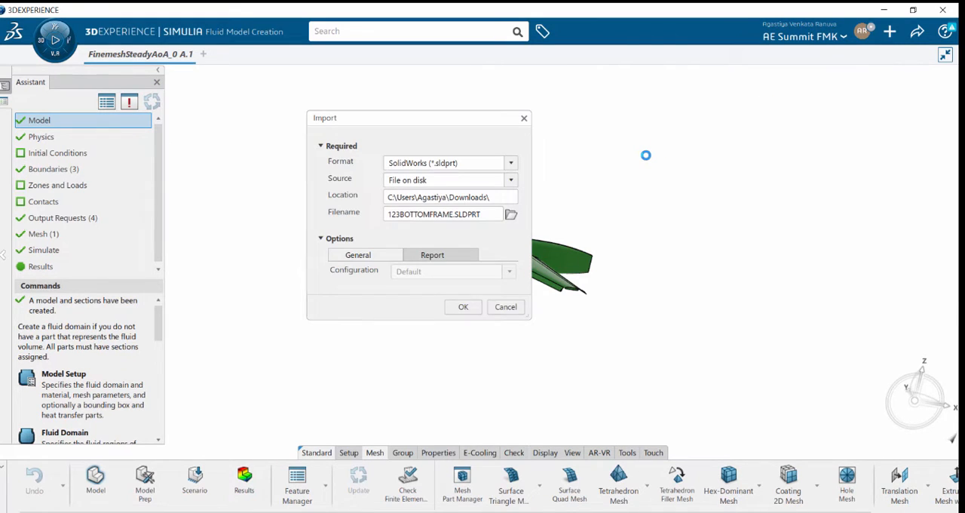
{"action": "mouse_move", "coordinate": [482, 249]}
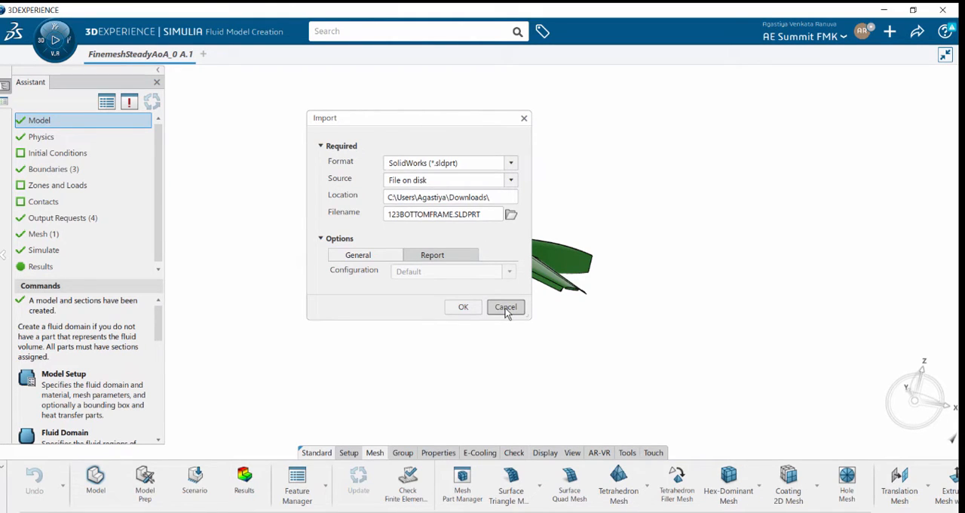
{"action": "left_click", "coordinate": [505, 307]}
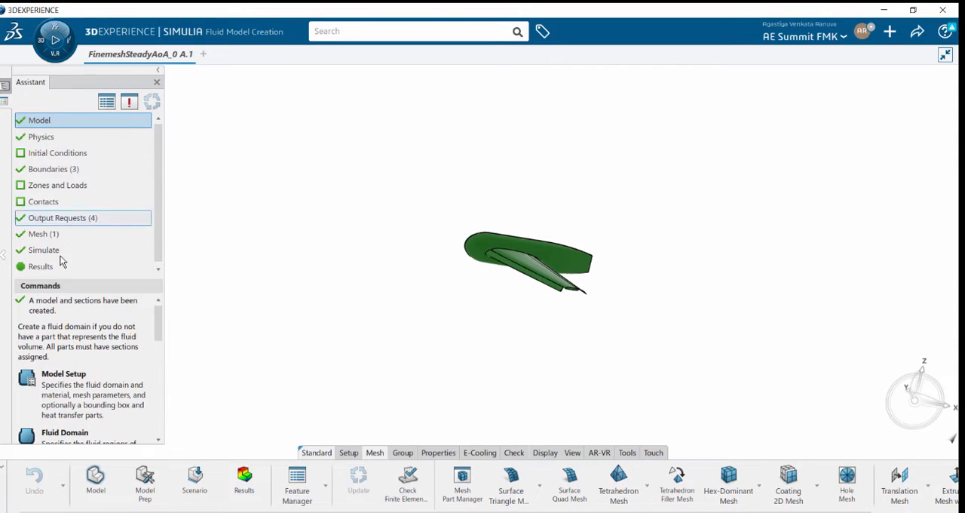
{"action": "mouse_move", "coordinate": [63, 396]}
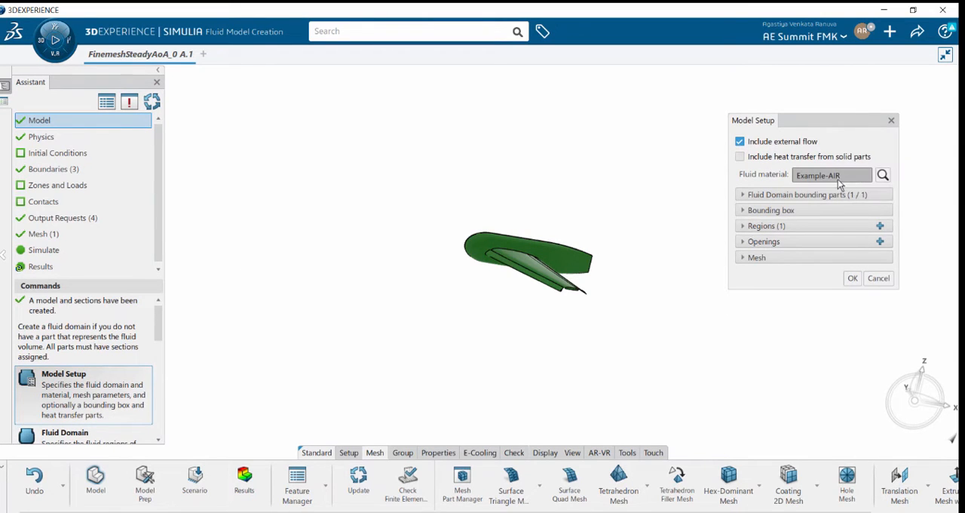
{"action": "mouse_move", "coordinate": [765, 195]}
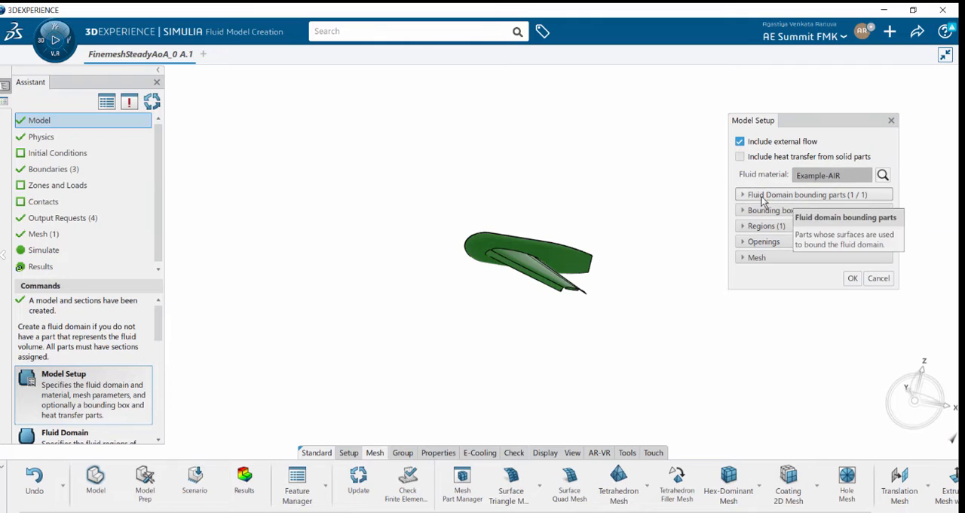
{"action": "left_click", "coordinate": [744, 195]}
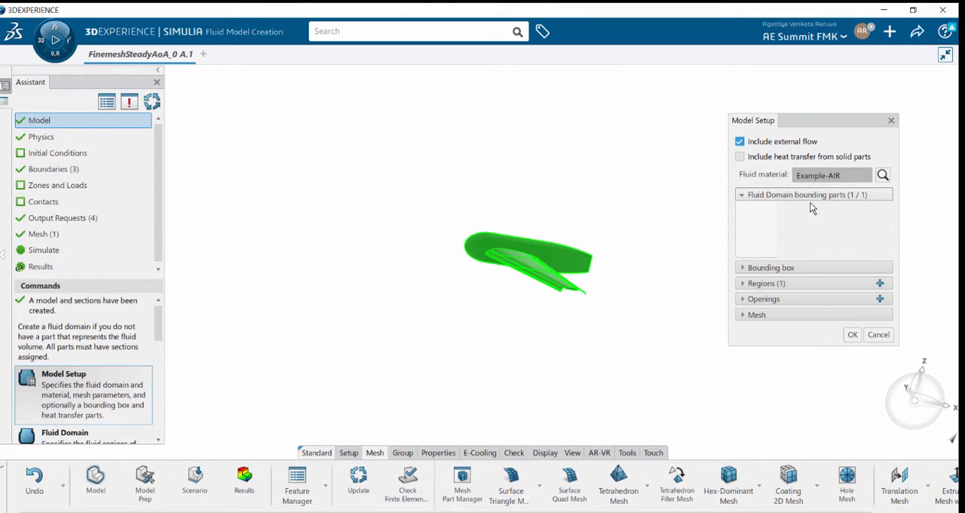
{"action": "left_click", "coordinate": [742, 195]}
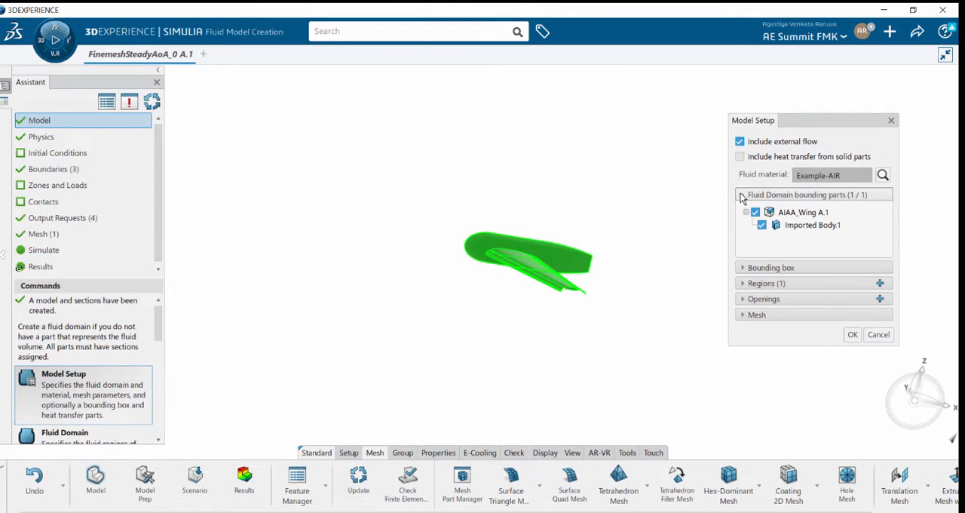
{"action": "left_click", "coordinate": [770, 267]}
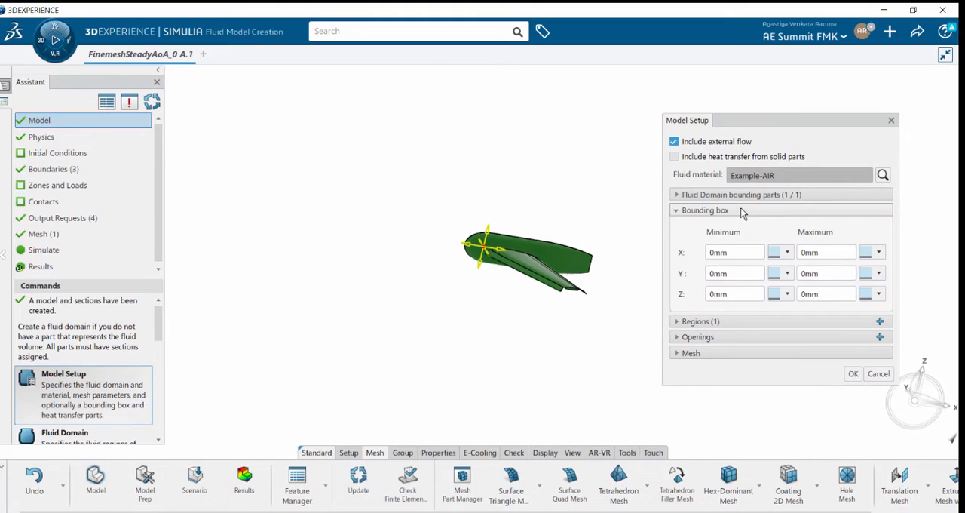
{"action": "mouse_move", "coordinate": [704, 210]}
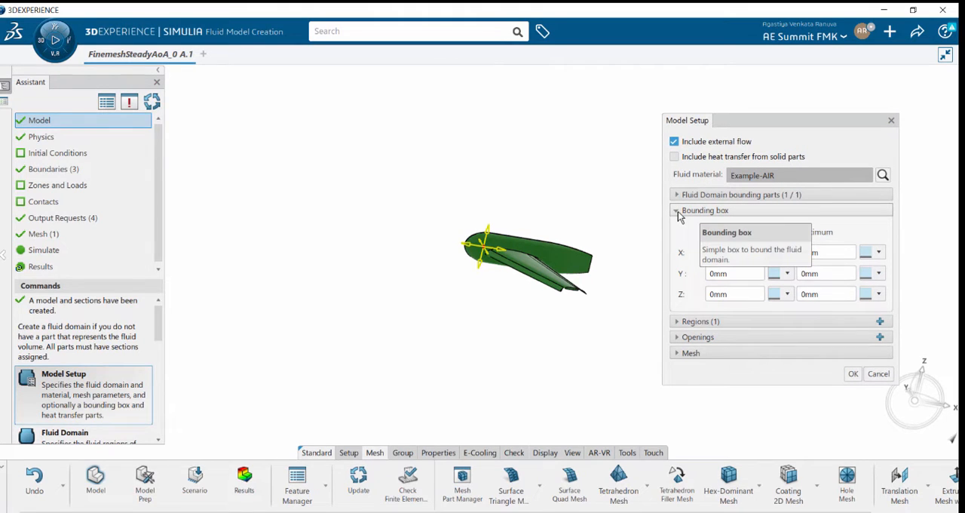
{"action": "left_click", "coordinate": [677, 211]}
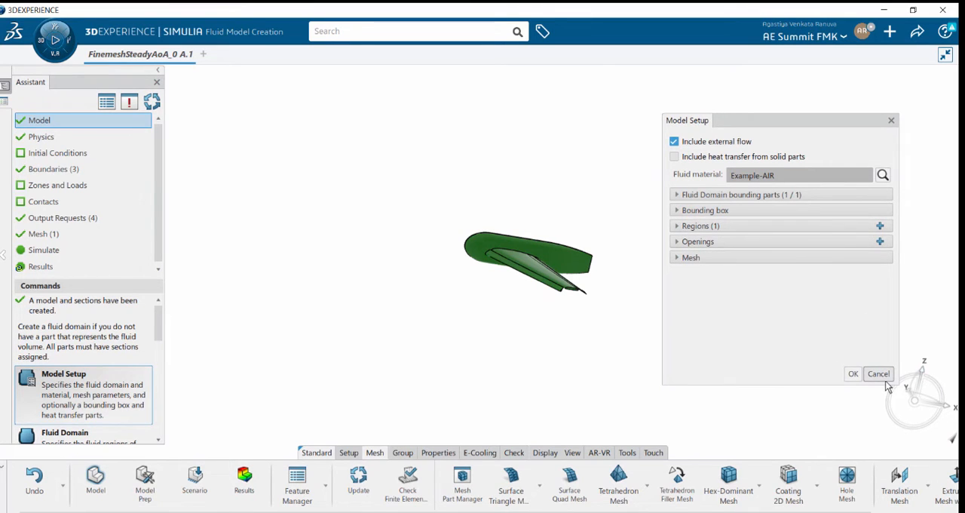
{"action": "left_click", "coordinate": [878, 373]}
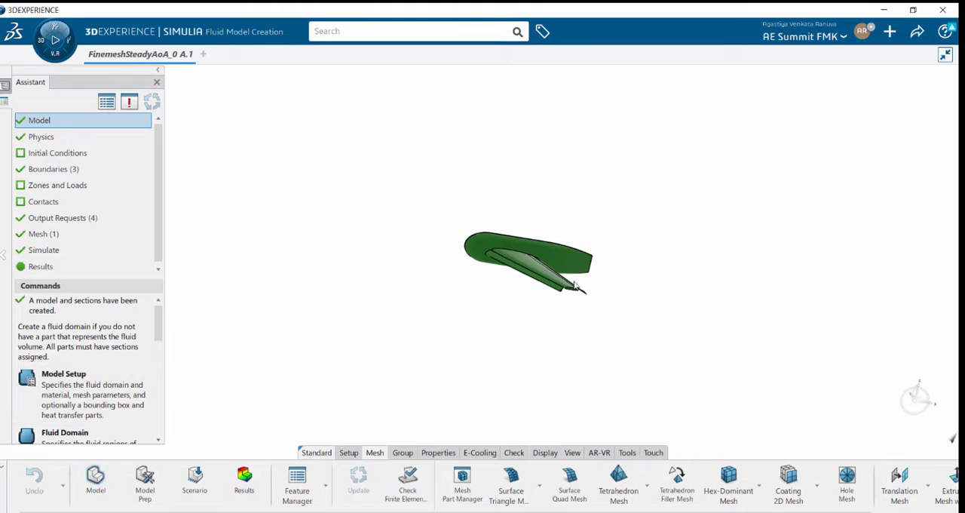
Make the FE model items visible via the Visibility Manager to reveal the fluid domain box.
{"action": "right_click", "coordinate": [575, 284]}
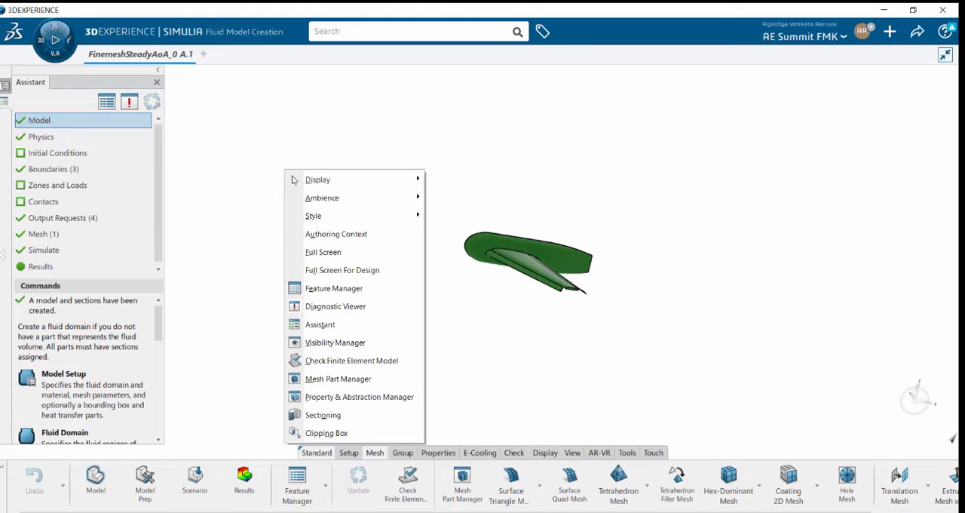
{"action": "mouse_move", "coordinate": [334, 342]}
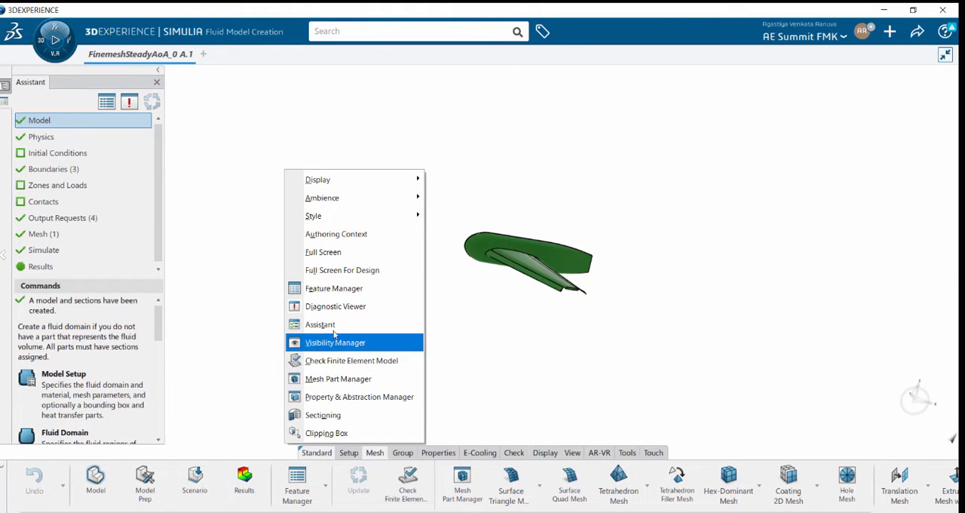
{"action": "left_click", "coordinate": [334, 342]}
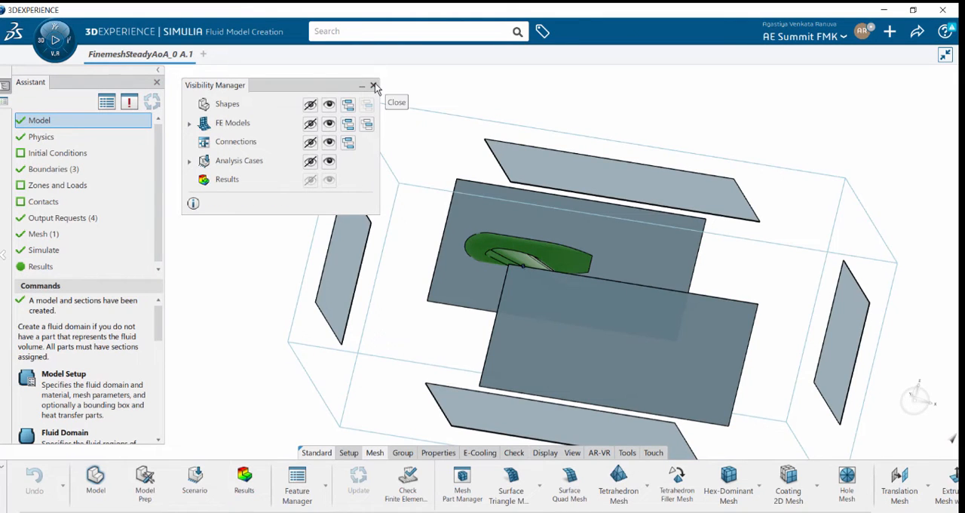
{"action": "left_click", "coordinate": [373, 86]}
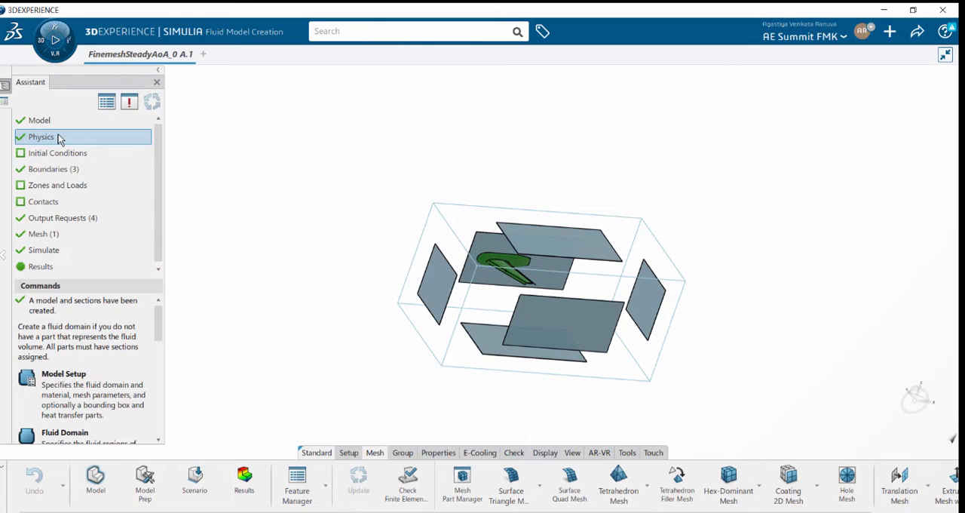
Inspect the Steady-State Step (2000 iterations, 0.1 residuals) and cancel without changes.
{"action": "left_click", "coordinate": [42, 136]}
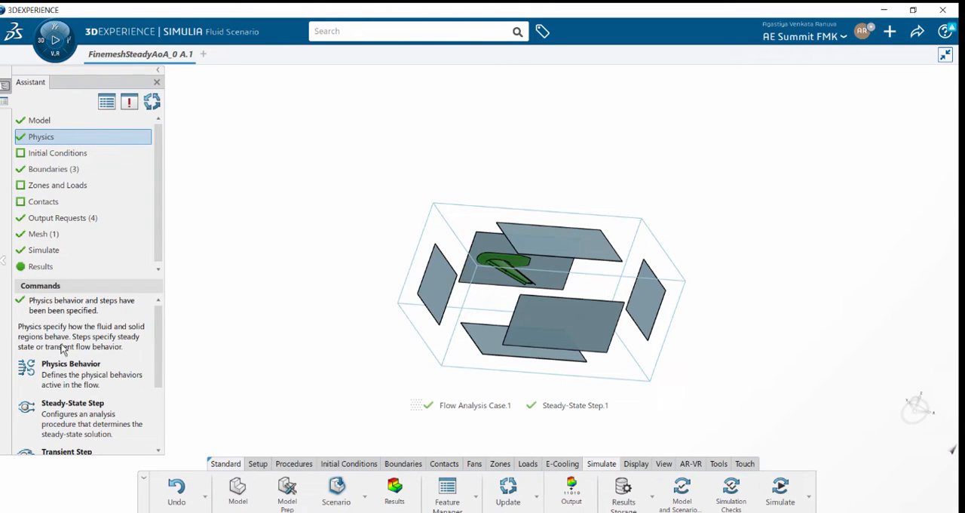
{"action": "scroll", "scroll_direction": "down", "scroll_amount": 3}
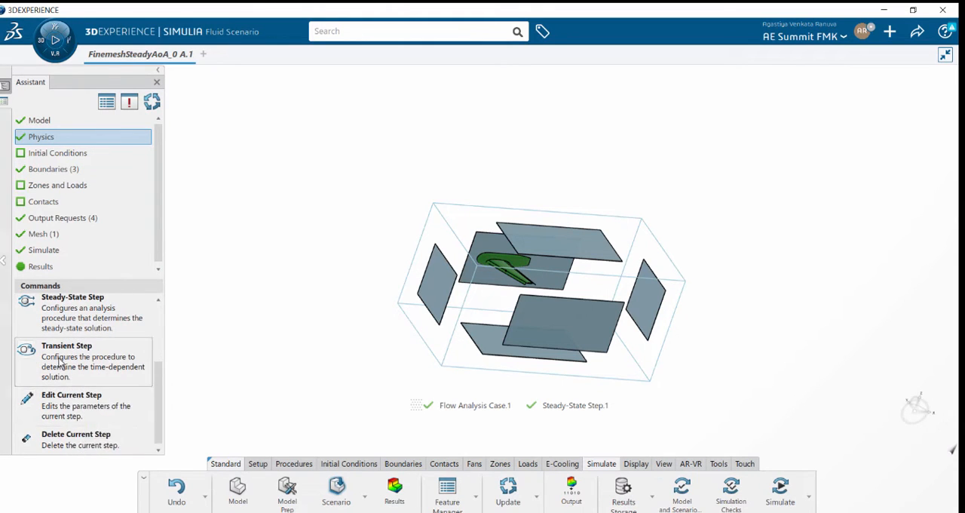
{"action": "mouse_move", "coordinate": [71, 395]}
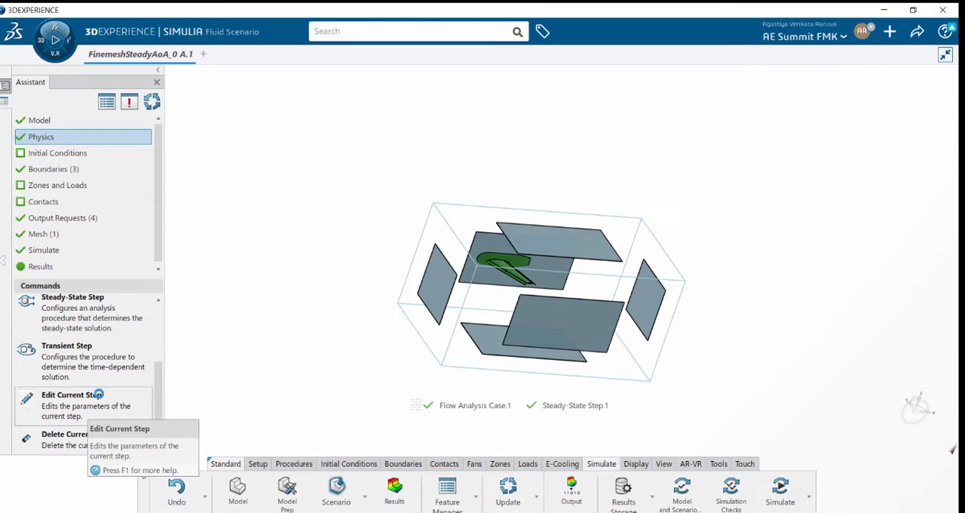
{"action": "left_click", "coordinate": [71, 394]}
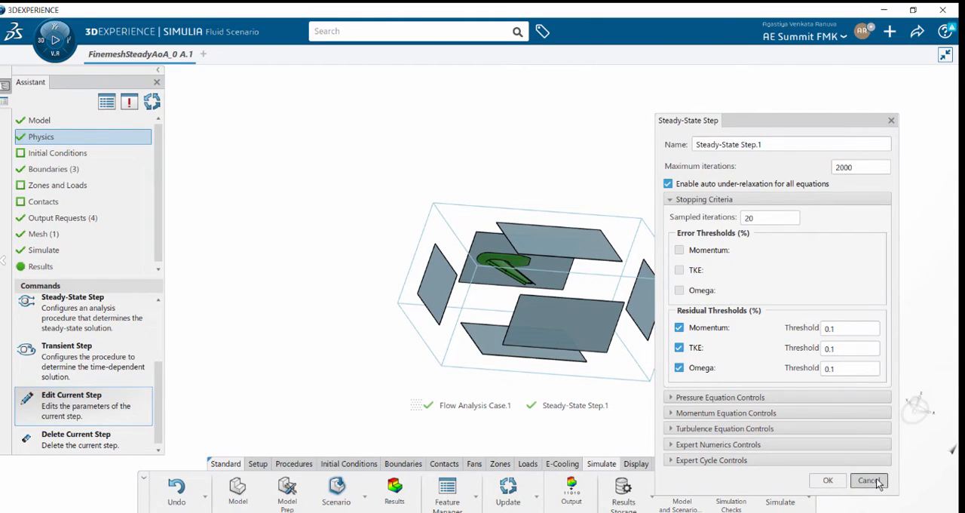
{"action": "left_click", "coordinate": [868, 480]}
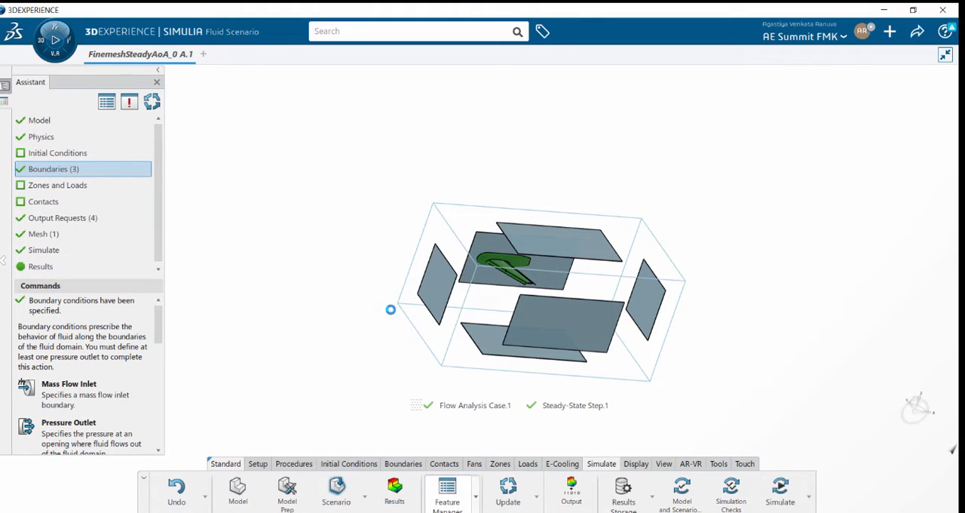
{"action": "left_click", "coordinate": [446, 494]}
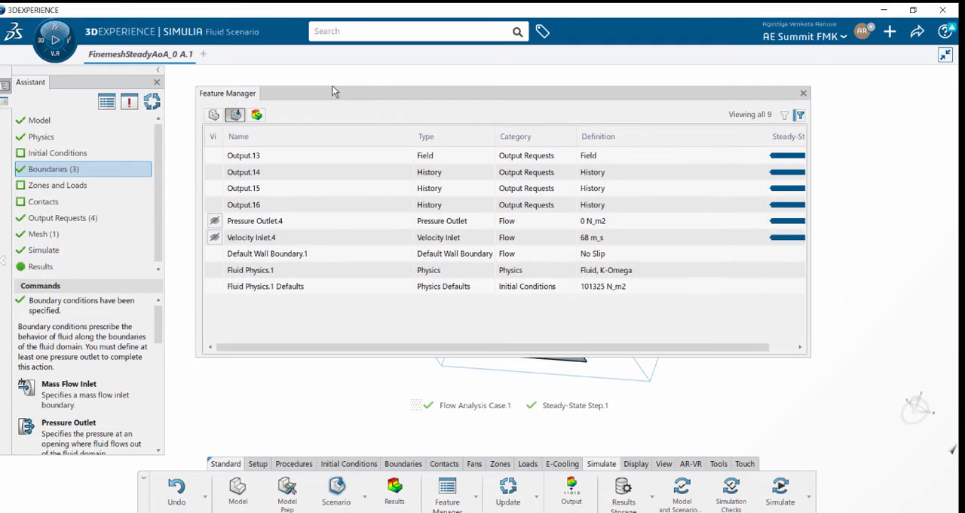
{"action": "left_click", "coordinate": [213, 95]}
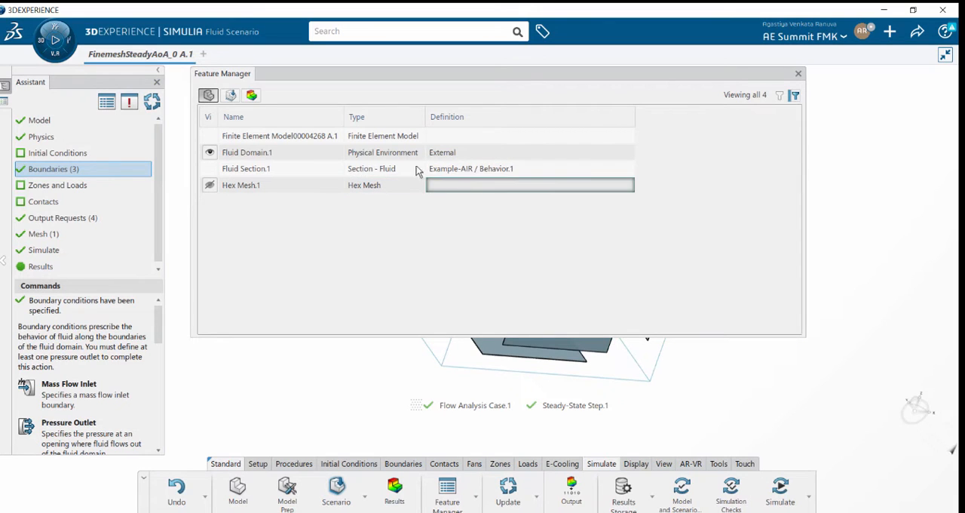
{"action": "left_click", "coordinate": [231, 95]}
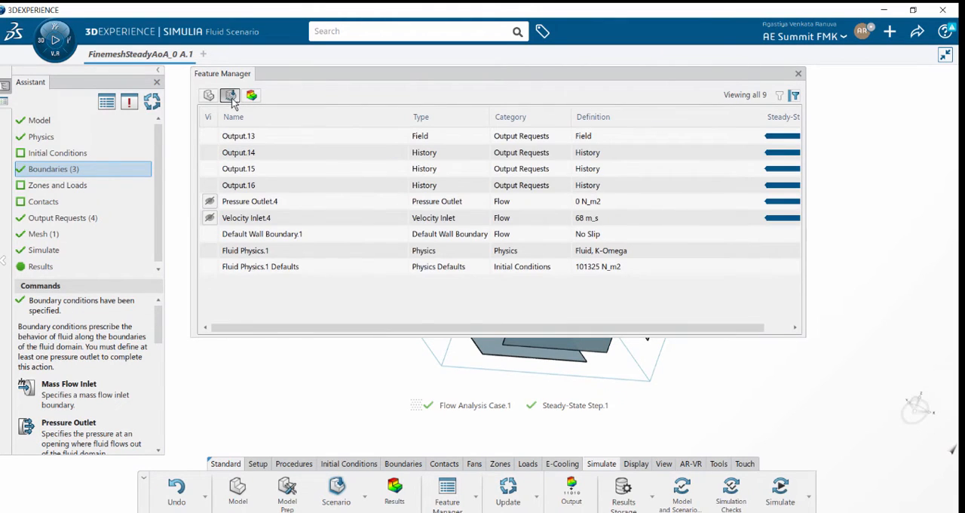
{"action": "left_click", "coordinate": [666, 185]}
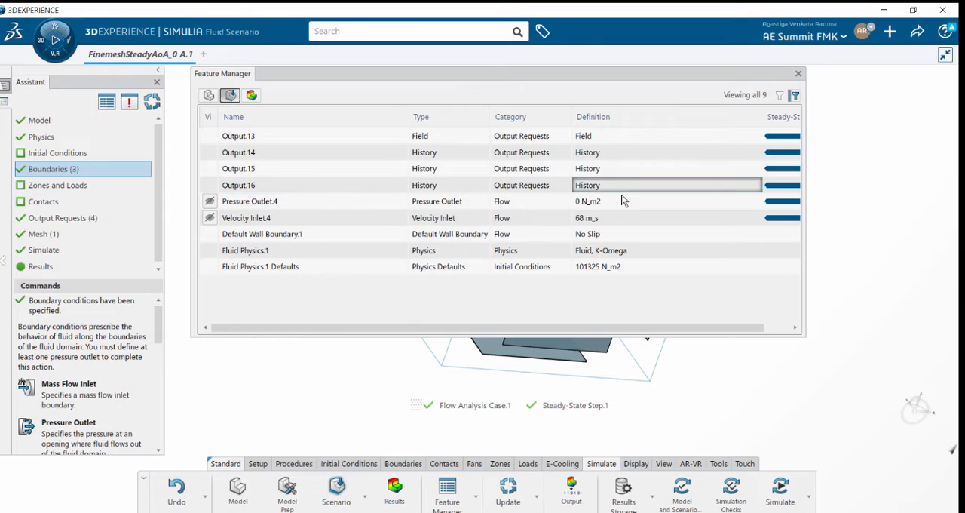
{"action": "left_click", "coordinate": [530, 217]}
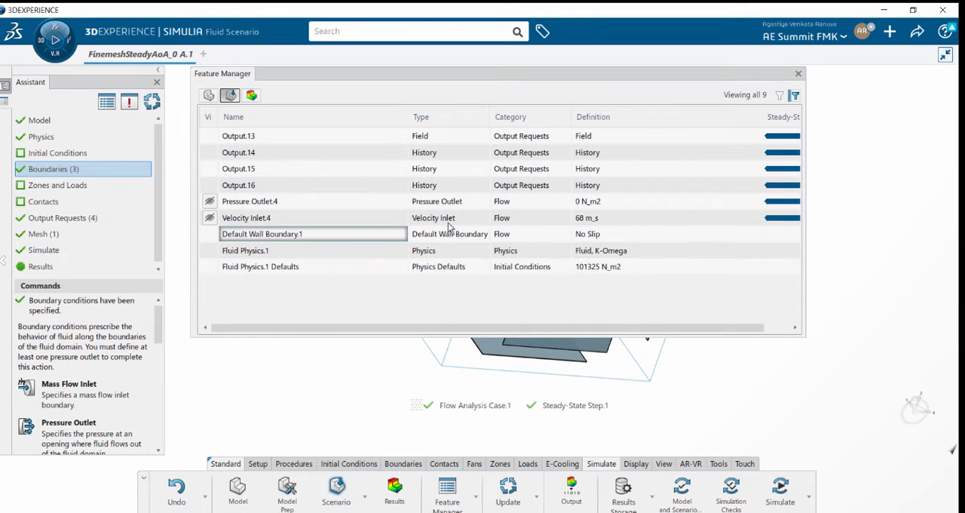
{"action": "left_click", "coordinate": [798, 73]}
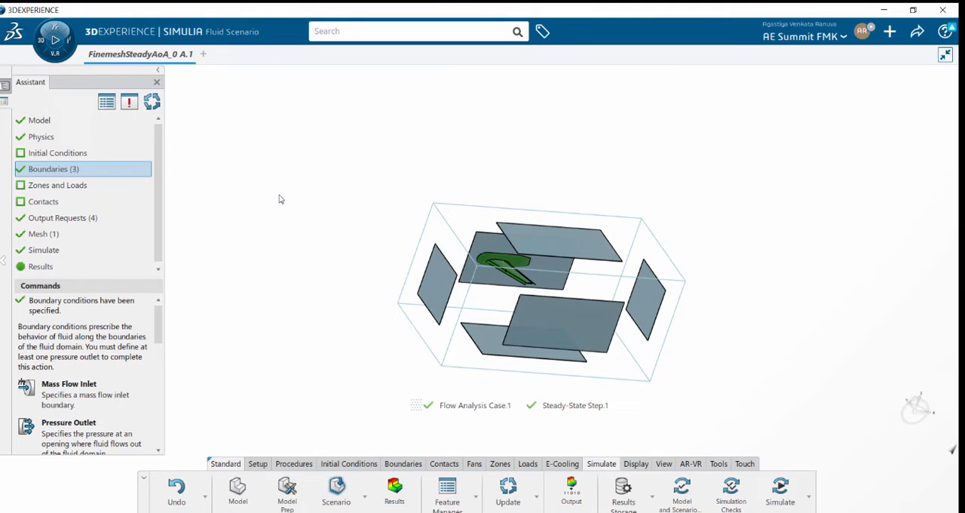
{"action": "mouse_move", "coordinate": [286, 378]}
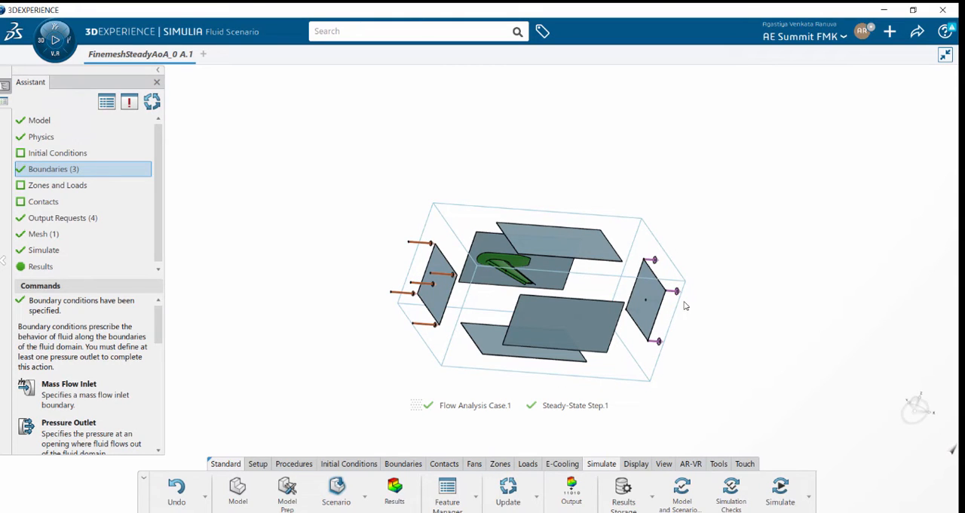
{"action": "mouse_move", "coordinate": [348, 350]}
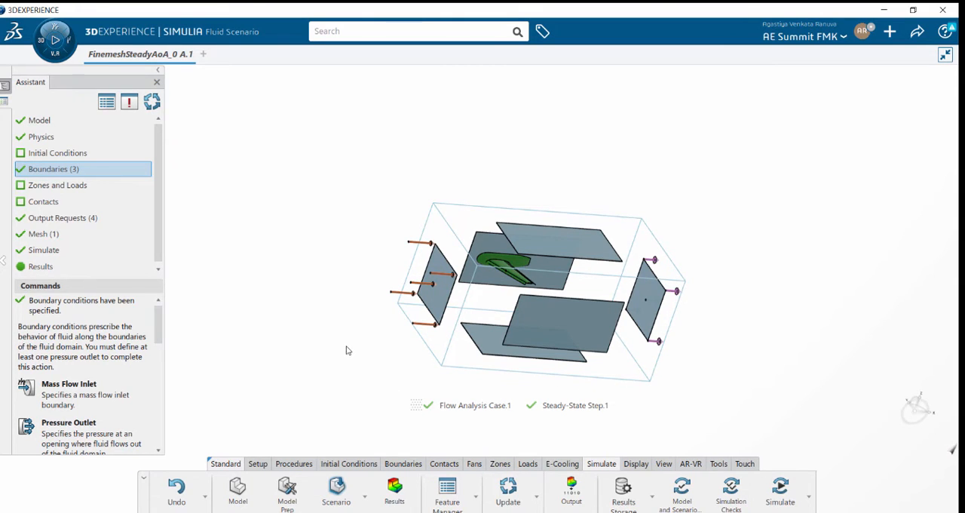
{"action": "mouse_move", "coordinate": [193, 218]}
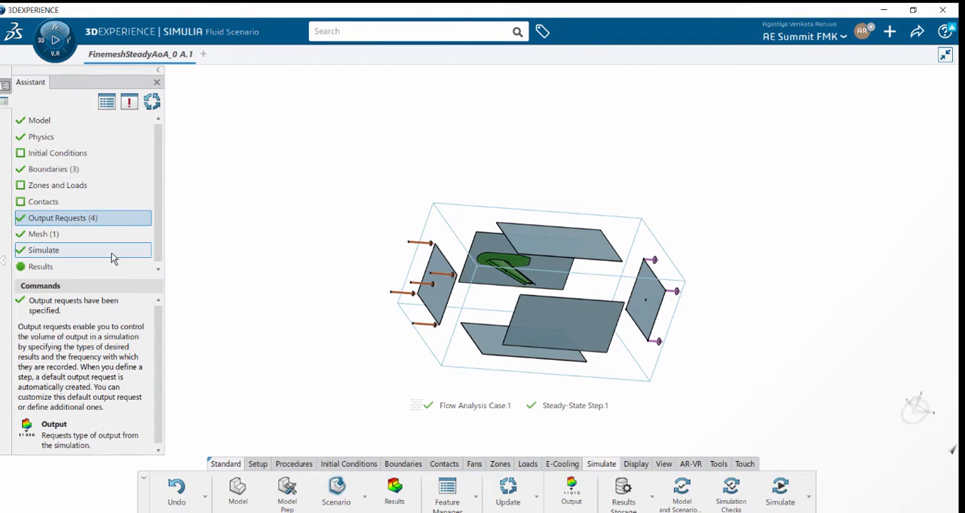
Advance to the Mesh stage in the Assistant.
{"action": "left_click", "coordinate": [43, 233]}
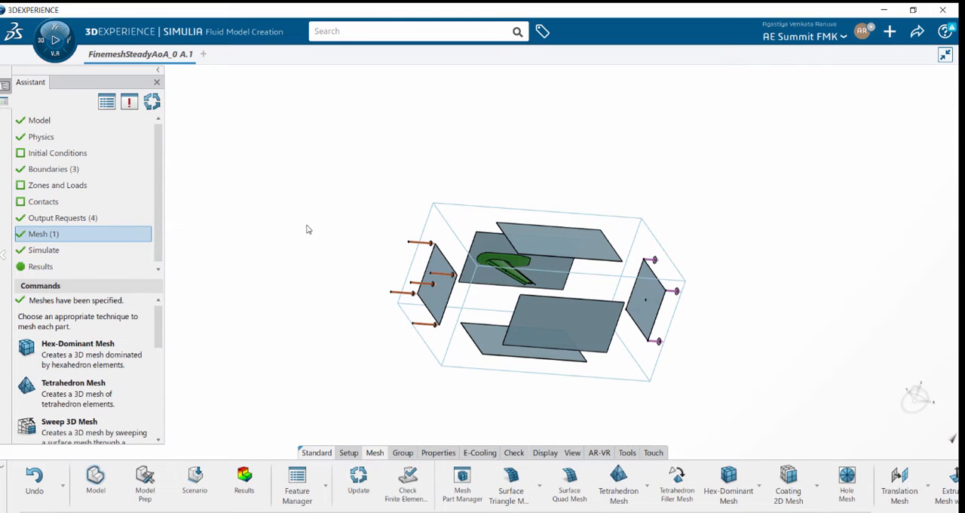
{"action": "mouse_move", "coordinate": [407, 403]}
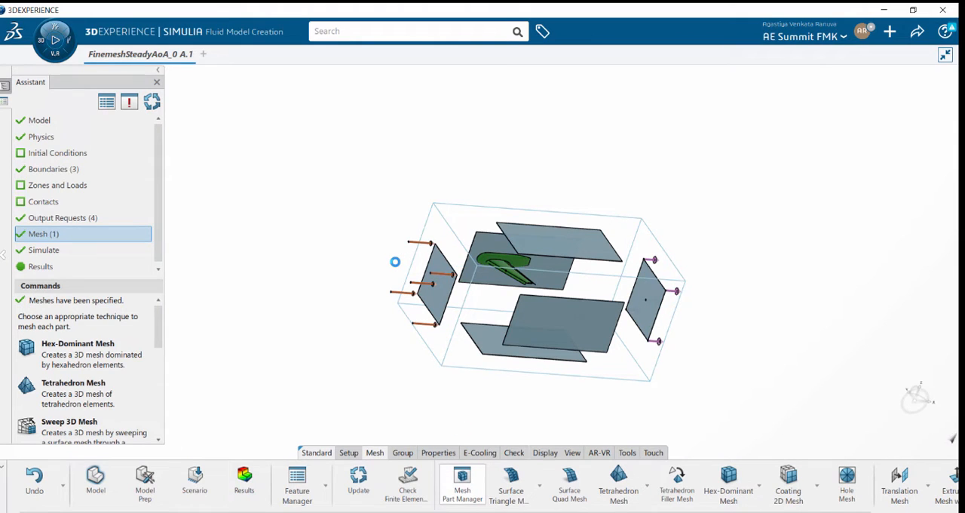
Check Hex Mesh.1 in Mesh Part Manager: 100 mm, 1,957,061 elements, 1,735,741 nodes.
{"action": "left_click", "coordinate": [462, 482]}
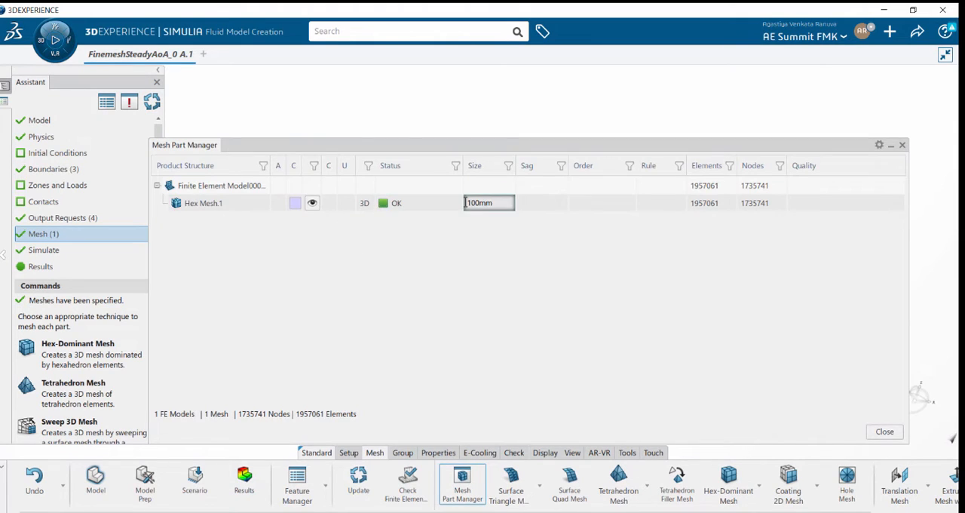
{"action": "left_click", "coordinate": [710, 203]}
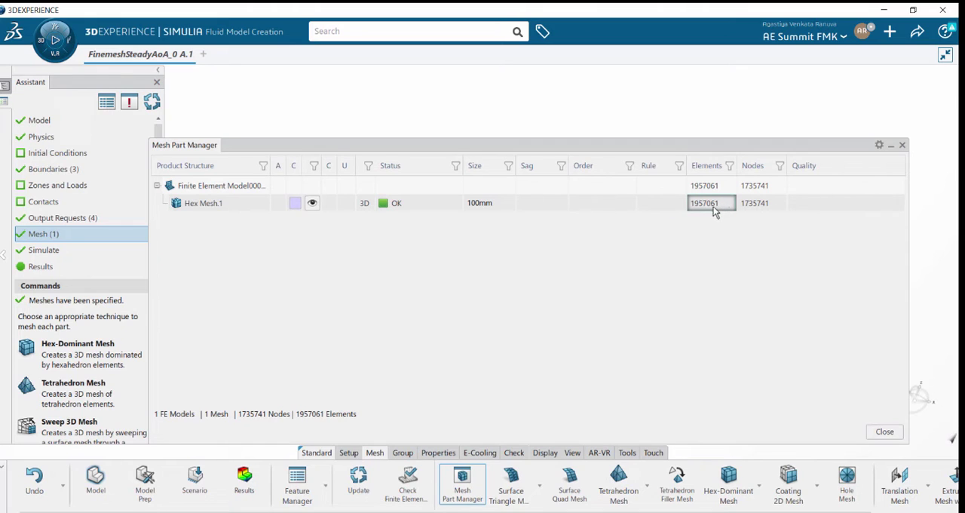
{"action": "mouse_move", "coordinate": [709, 208]}
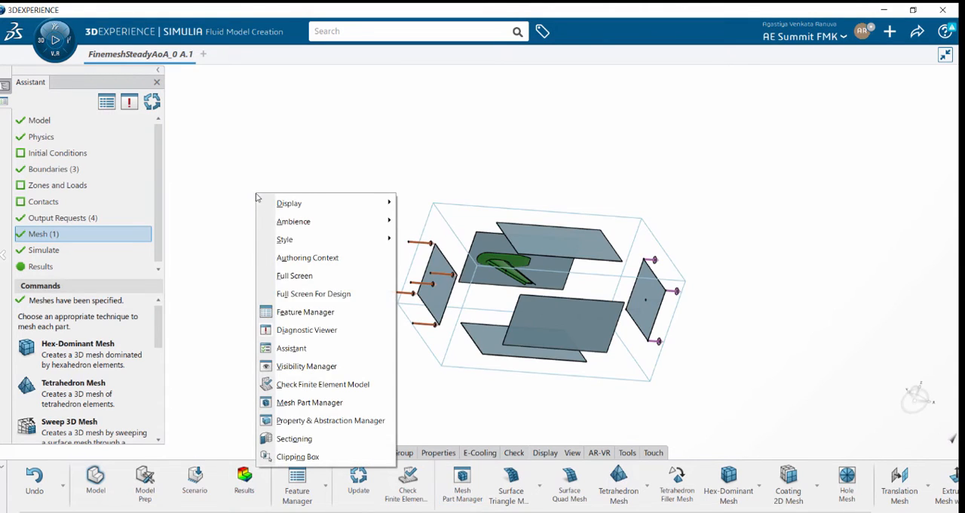
Show FE Models with Nodes and Elements and hide Analysis Cases in the Visibility Manager.
{"action": "left_click", "coordinate": [306, 366]}
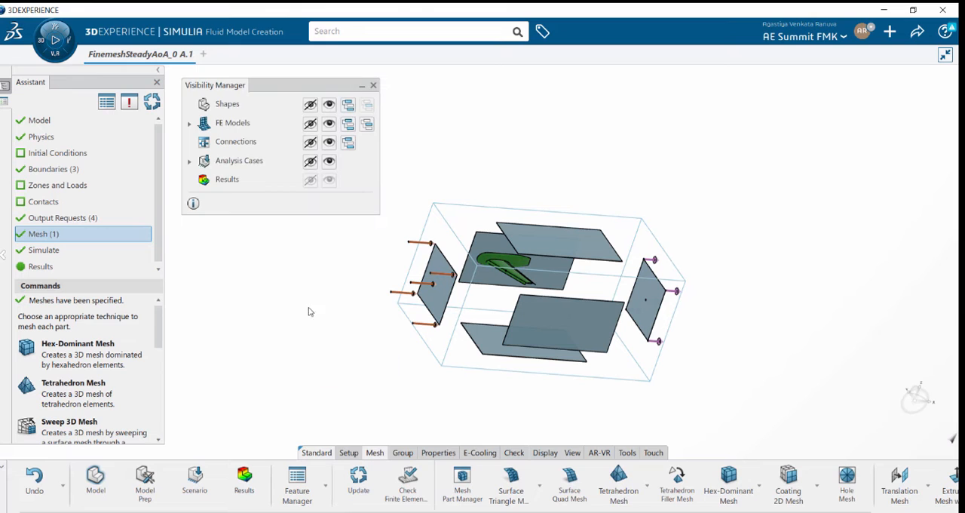
{"action": "left_click", "coordinate": [328, 123]}
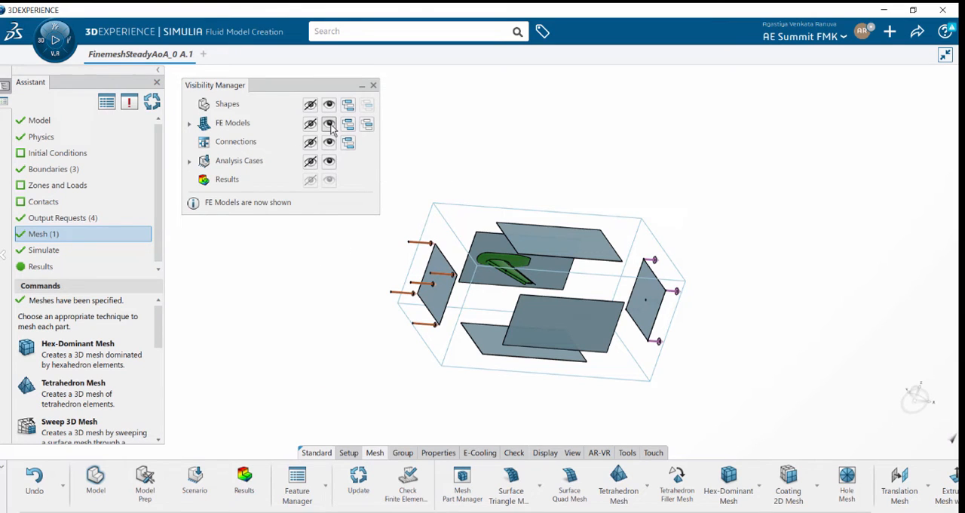
{"action": "left_click", "coordinate": [189, 123]}
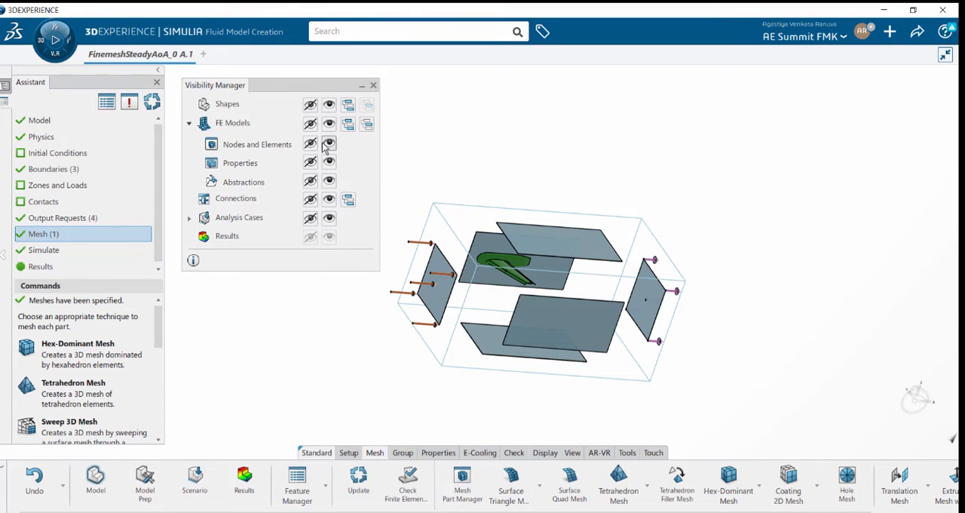
{"action": "left_click", "coordinate": [328, 144]}
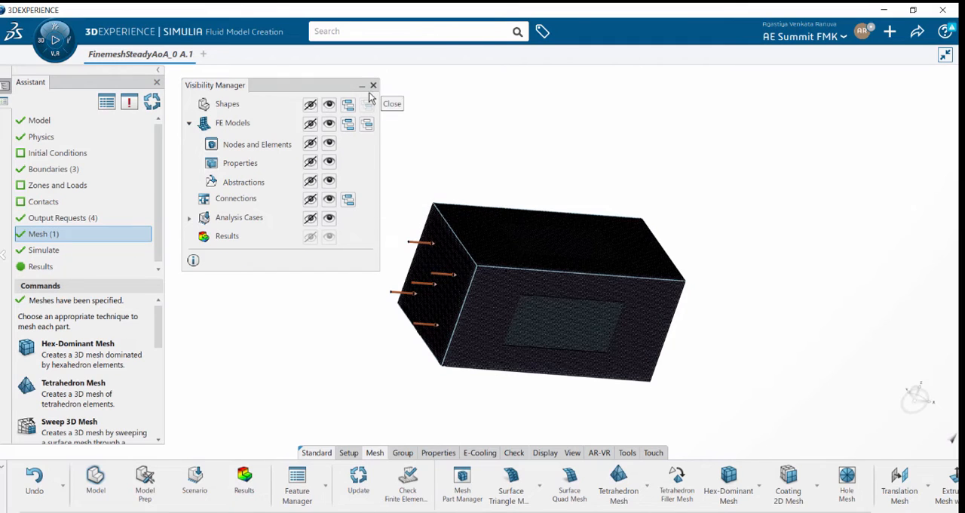
{"action": "left_click", "coordinate": [309, 218]}
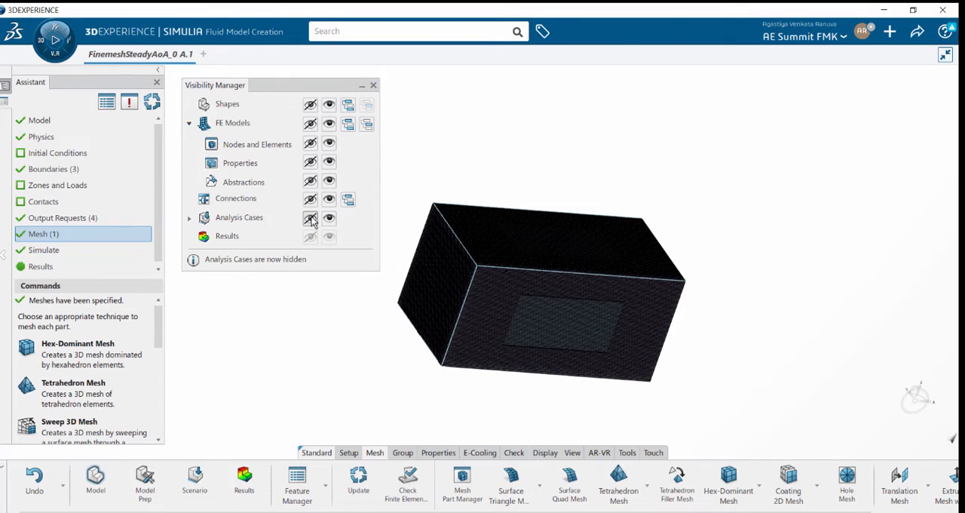
{"action": "left_click", "coordinate": [372, 85]}
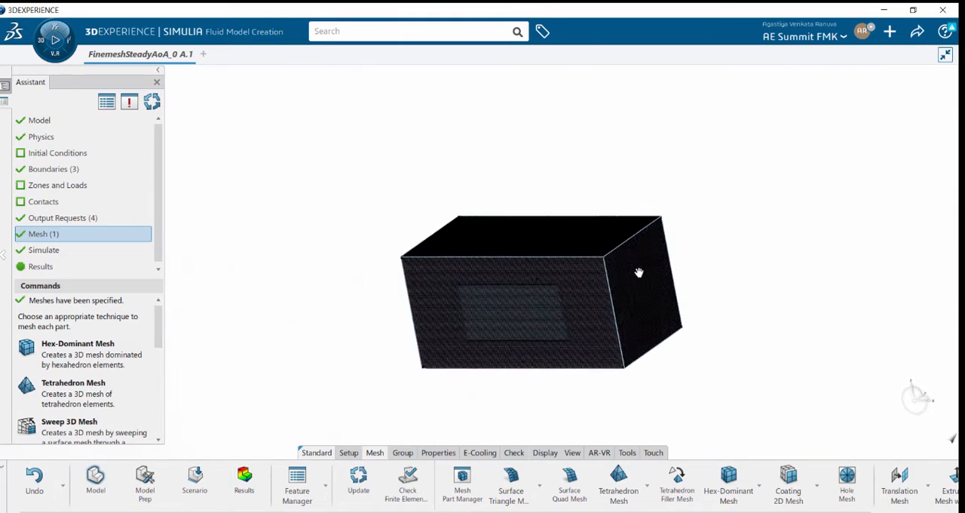
{"action": "left_click", "coordinate": [544, 453]}
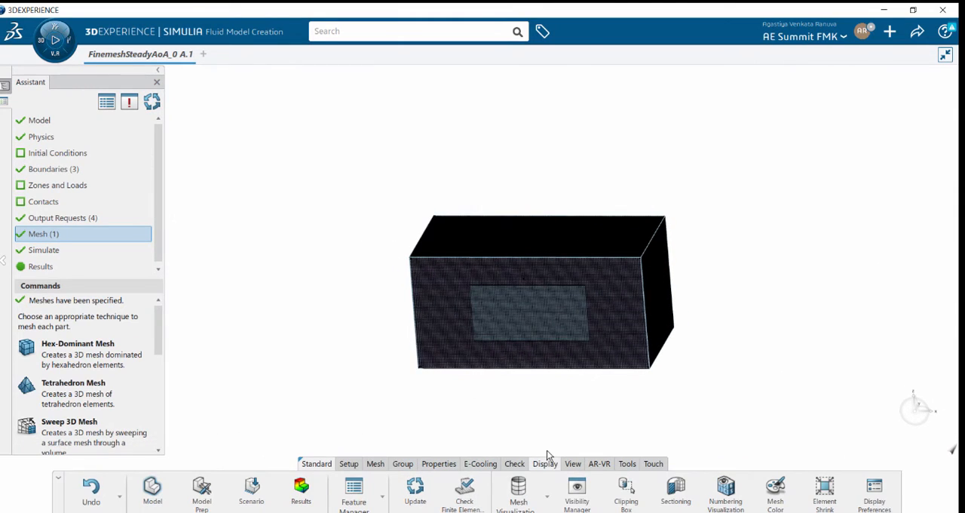
{"action": "mouse_move", "coordinate": [676, 490]}
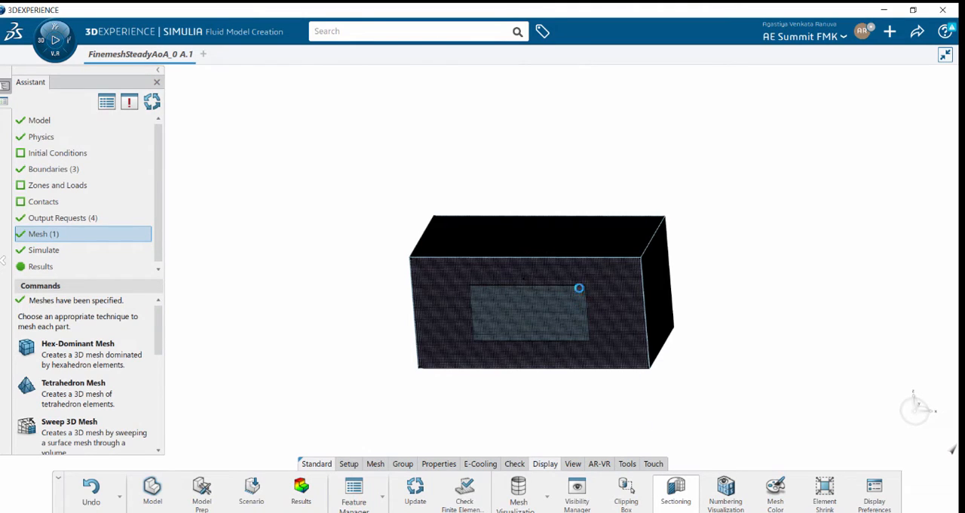
{"action": "left_click", "coordinate": [676, 490]}
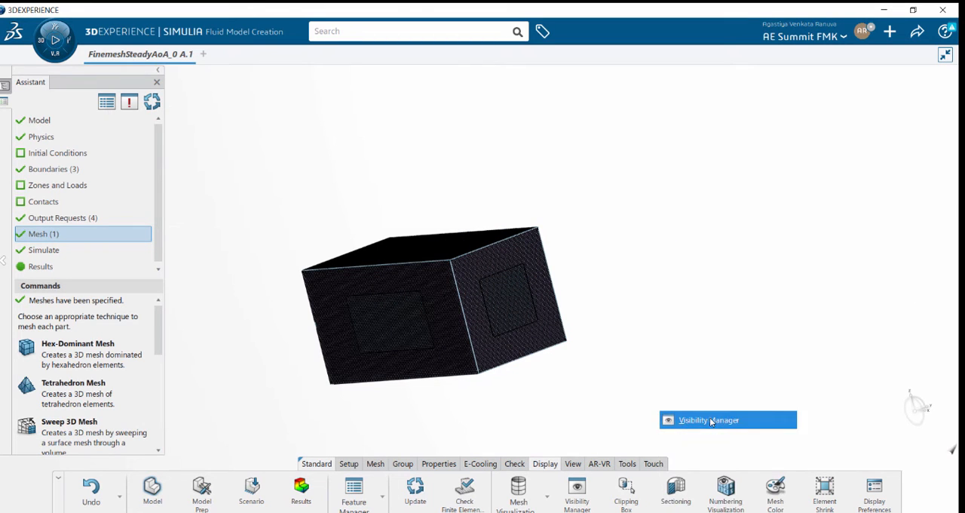
Hide FE Models in the Visibility Manager, leaving only the wing visible.
{"action": "left_click", "coordinate": [577, 490]}
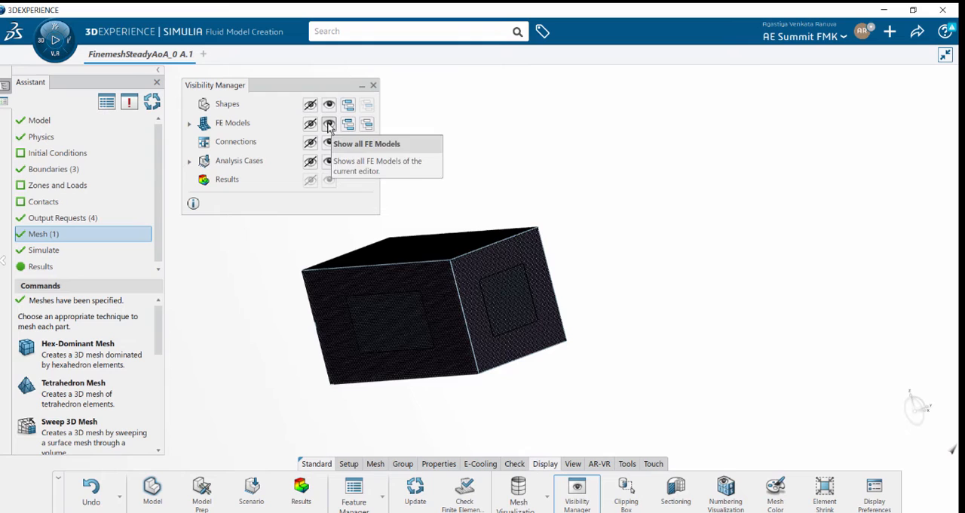
{"action": "left_click", "coordinate": [329, 123]}
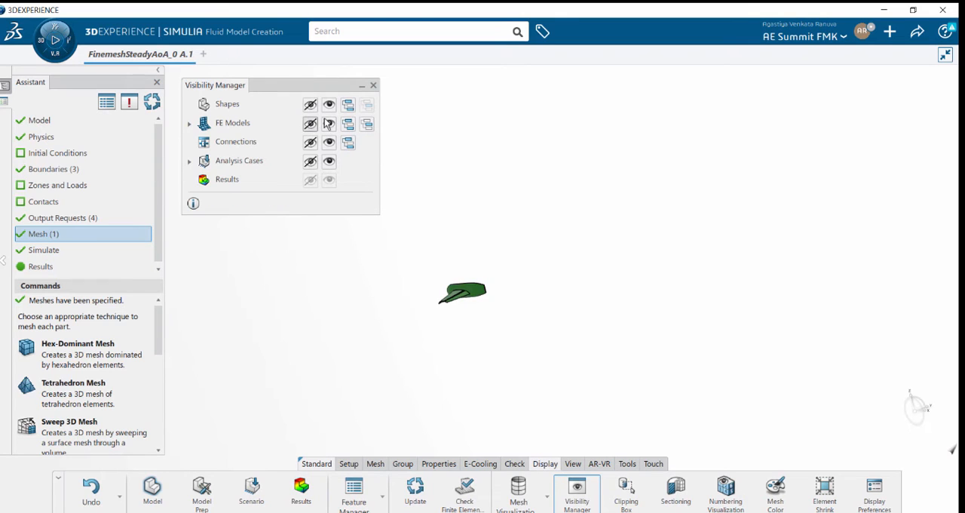
{"action": "mouse_move", "coordinate": [329, 124]}
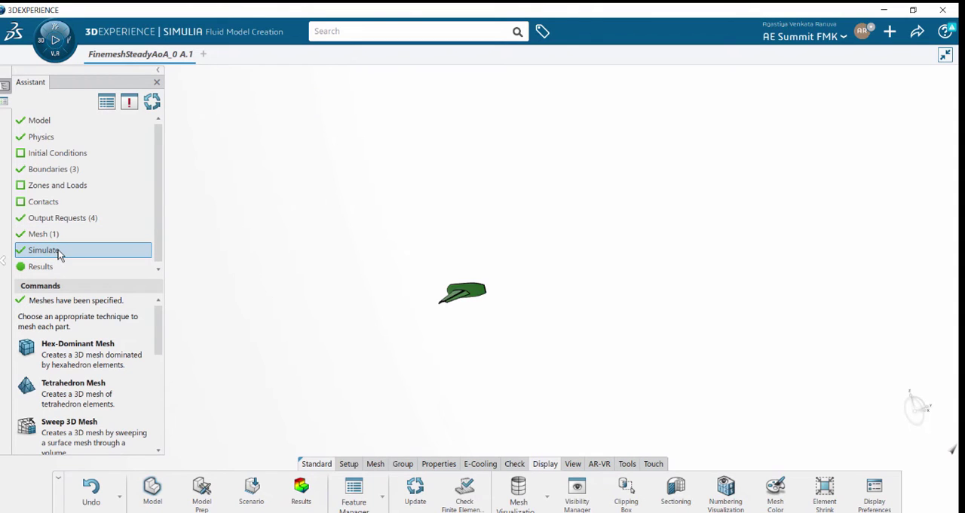
Enter the Simulate stage, where the simulation is reported complete.
{"action": "left_click", "coordinate": [43, 250]}
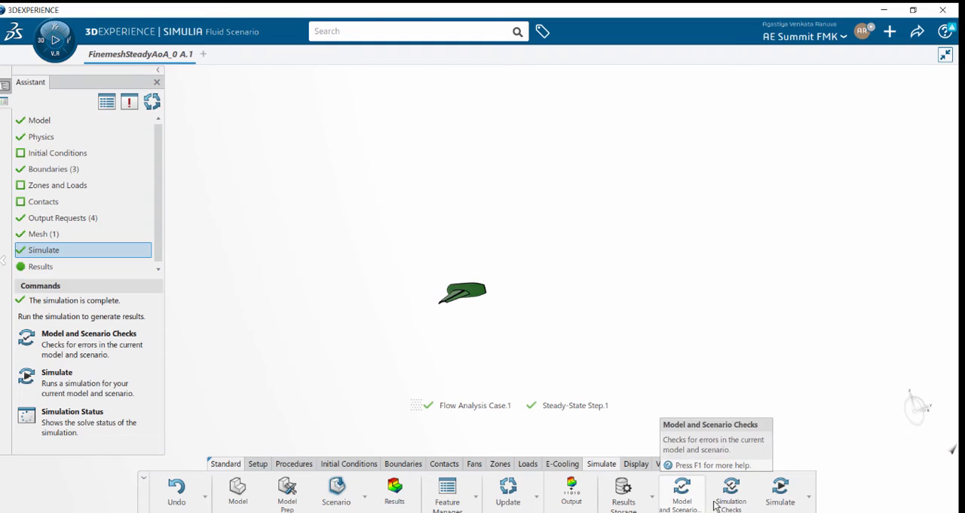
{"action": "mouse_move", "coordinate": [781, 494]}
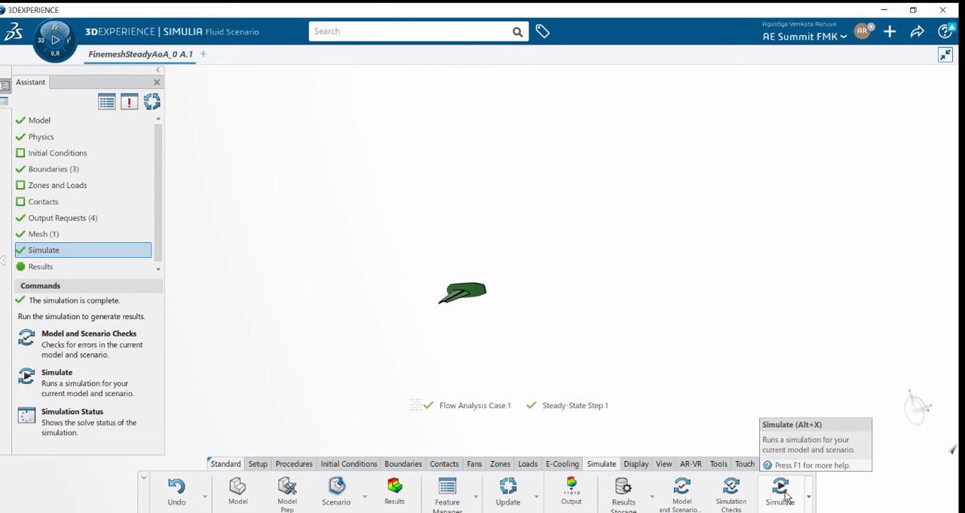
{"action": "mouse_move", "coordinate": [811, 481]}
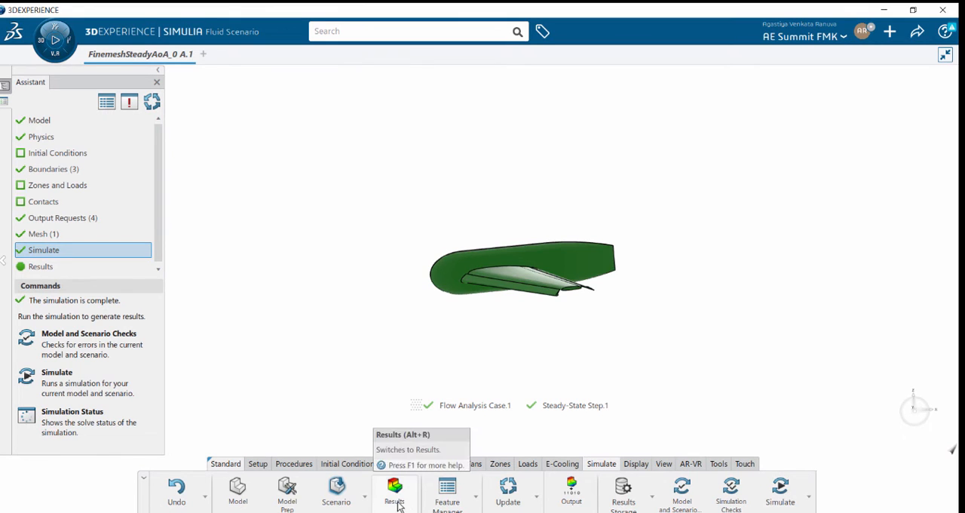
Show the Gauge Pressure.1 contour on the wing at increment 2000.
{"action": "left_click", "coordinate": [395, 494]}
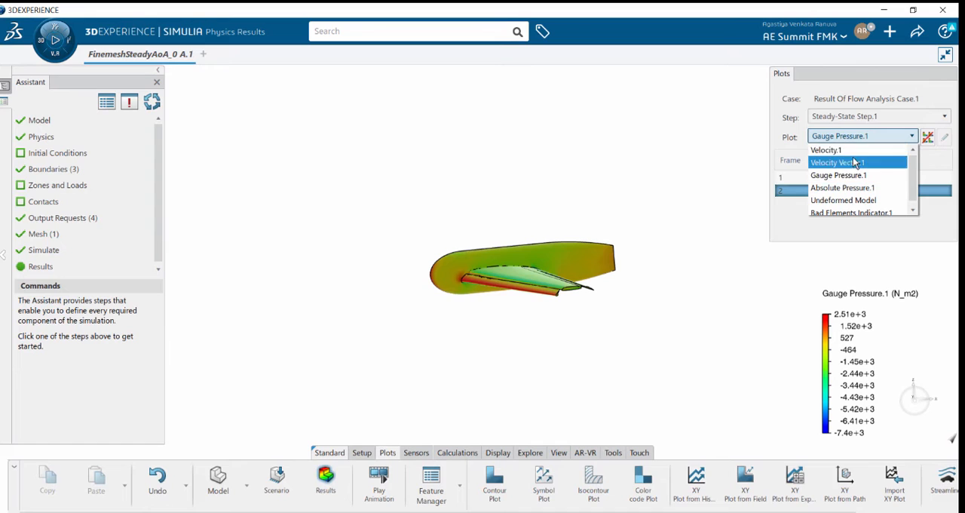
{"action": "mouse_move", "coordinate": [851, 209]}
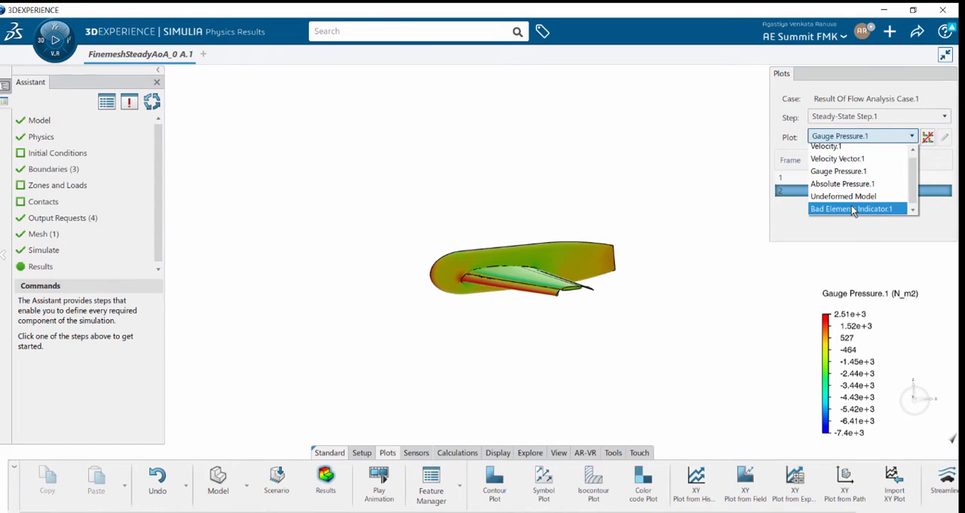
{"action": "left_click", "coordinate": [838, 171]}
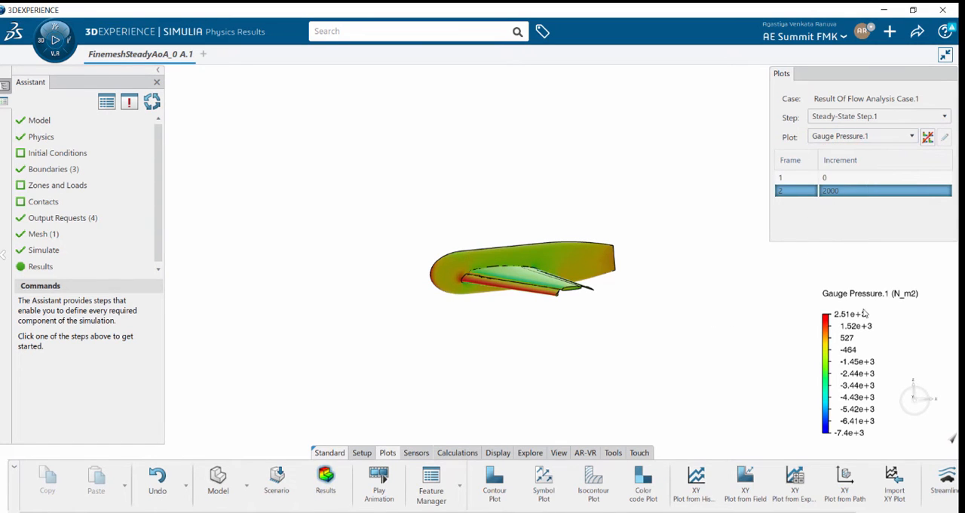
{"action": "mouse_move", "coordinate": [481, 281]}
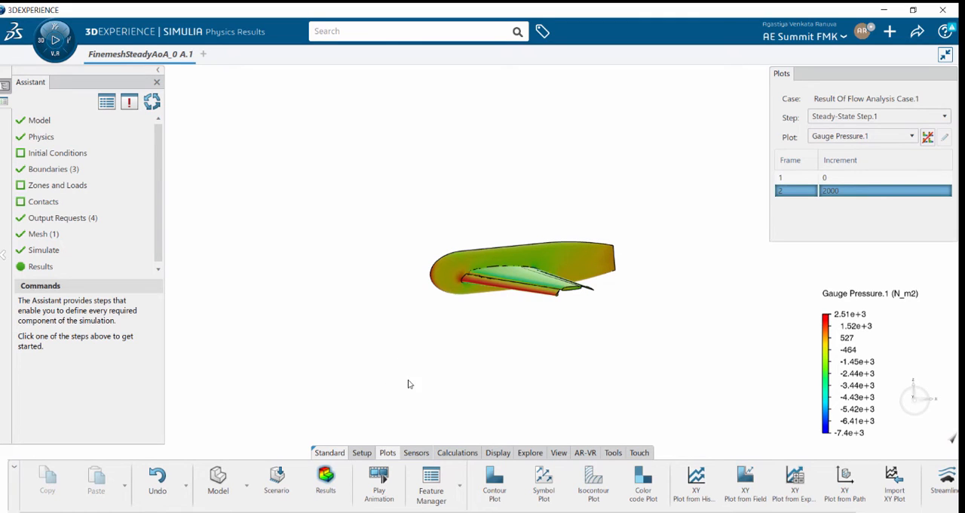
{"action": "mouse_move", "coordinate": [374, 393]}
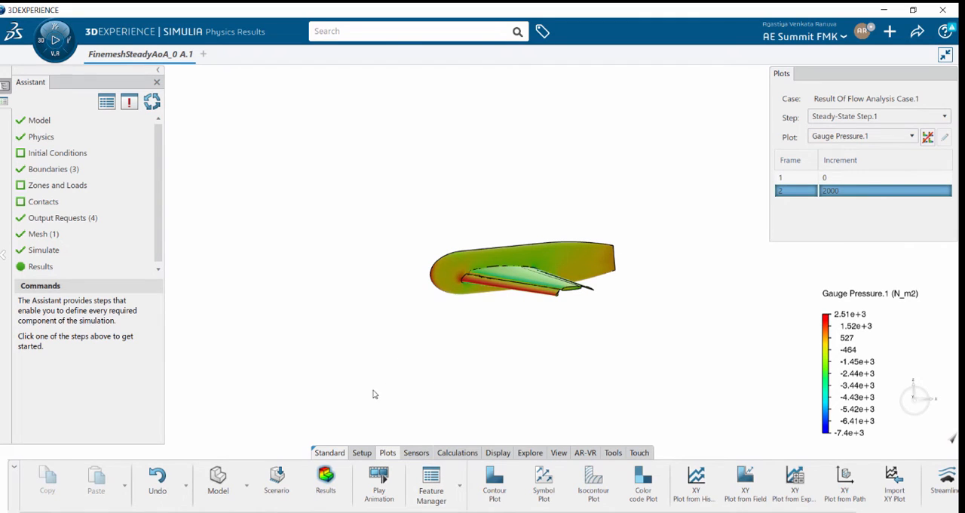
{"action": "left_click", "coordinate": [416, 453]}
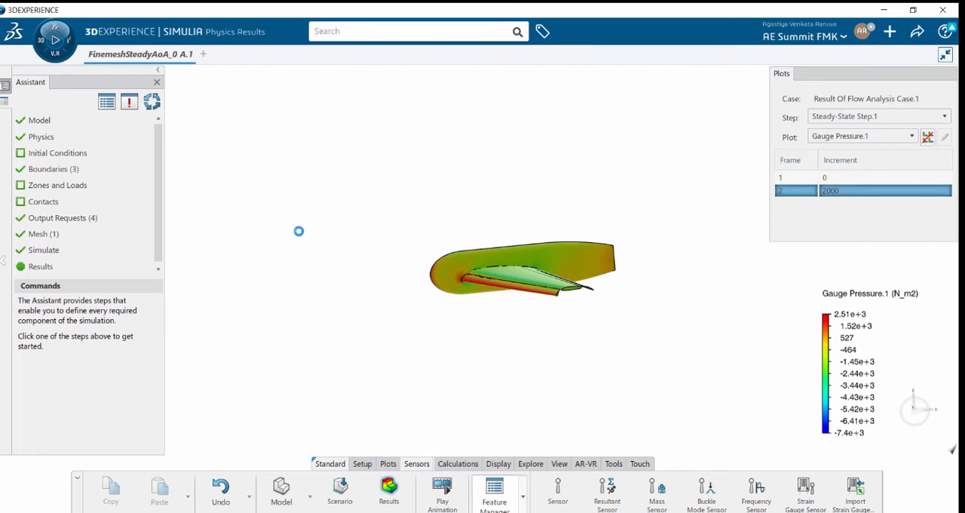
List sensors in Feature Manager: Axial Force 585.421 N, Normal Force 3676.19 N.
{"action": "left_click", "coordinate": [494, 490]}
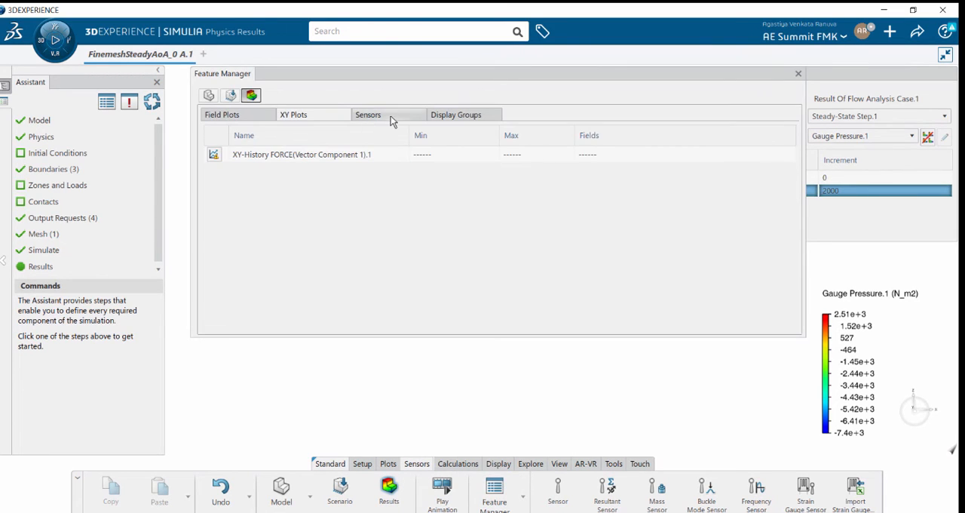
{"action": "left_click", "coordinate": [368, 114]}
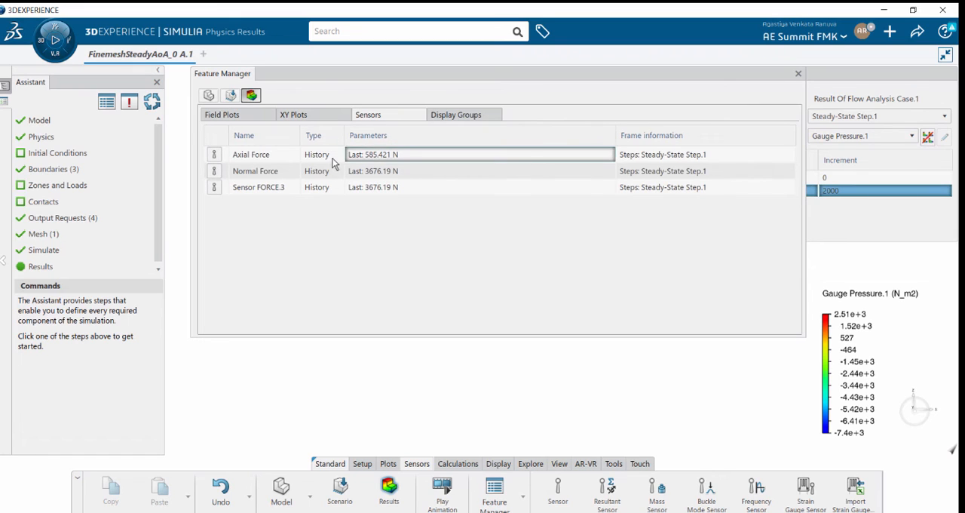
{"action": "mouse_move", "coordinate": [373, 158]}
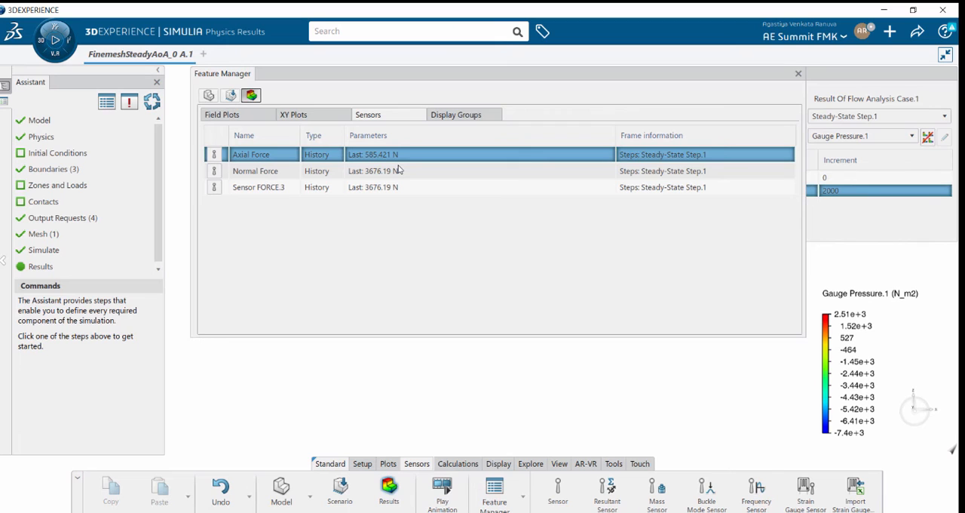
Inspect the Axial Force sensor (FORCE component 1, last value), then list the XY-History FORCE plot.
{"action": "double_click", "coordinate": [250, 154]}
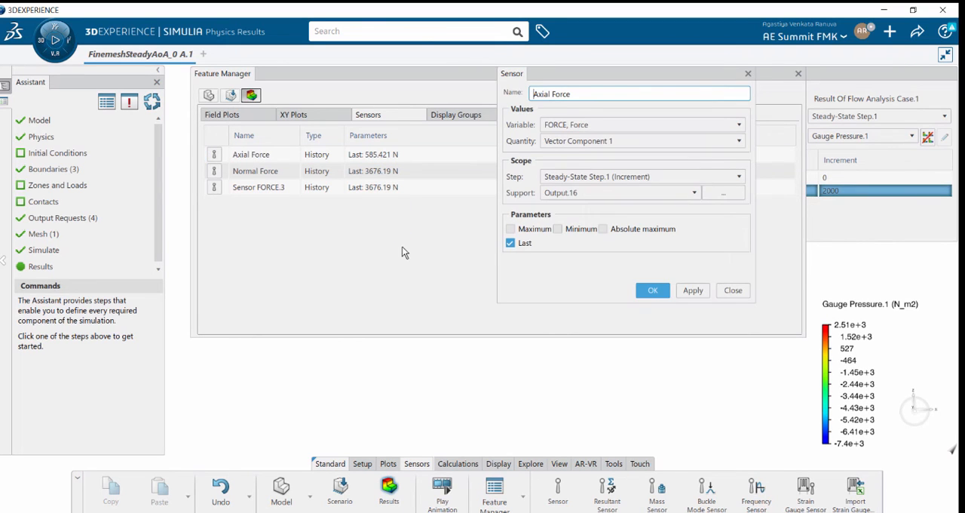
{"action": "mouse_move", "coordinate": [624, 209]}
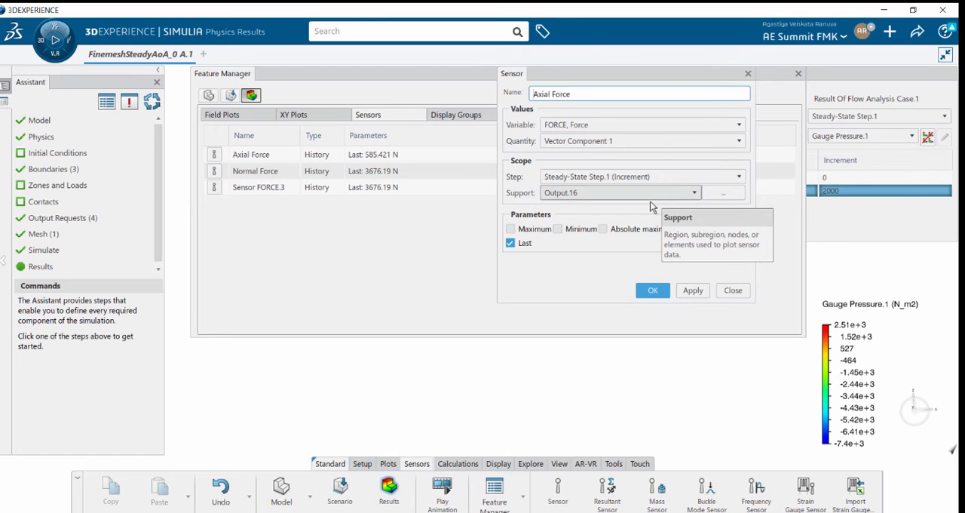
{"action": "mouse_move", "coordinate": [596, 241]}
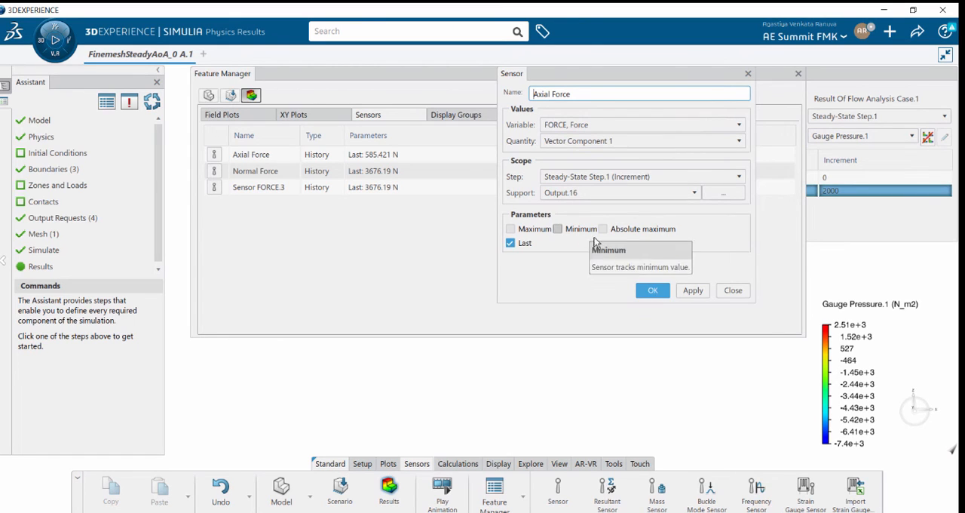
{"action": "mouse_move", "coordinate": [673, 262]}
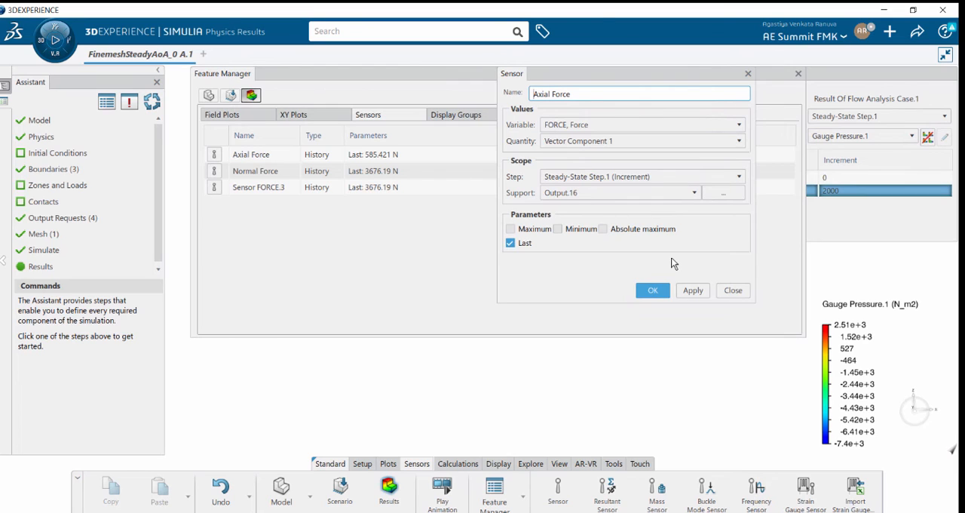
{"action": "mouse_move", "coordinate": [725, 284]}
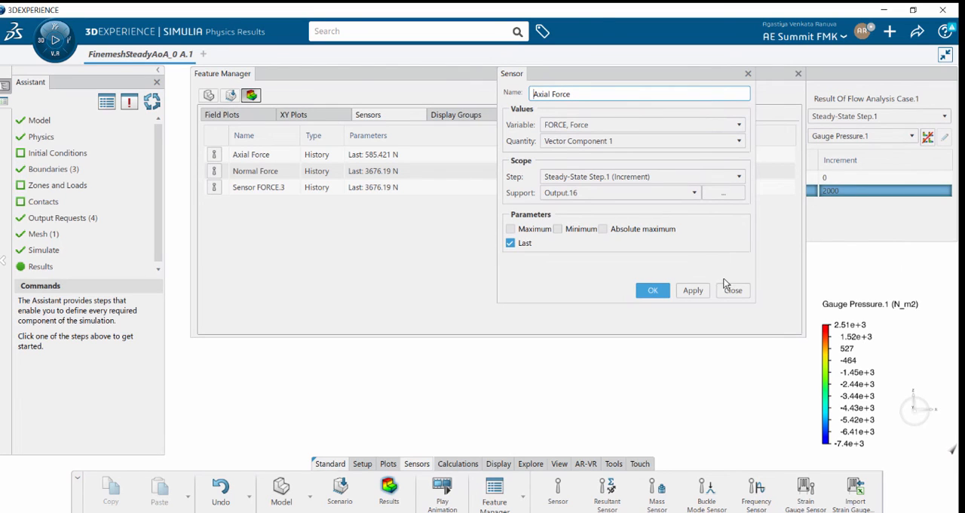
{"action": "left_click", "coordinate": [732, 291]}
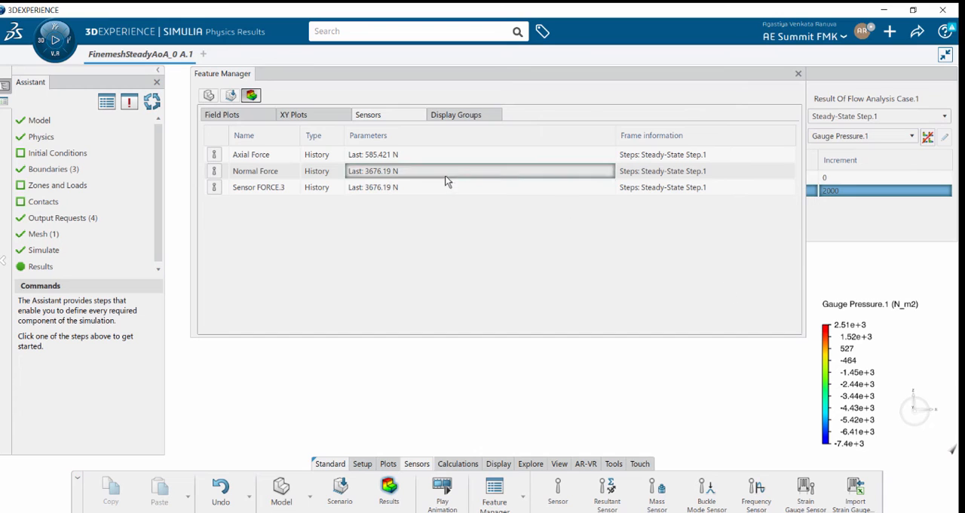
{"action": "left_click", "coordinate": [293, 114]}
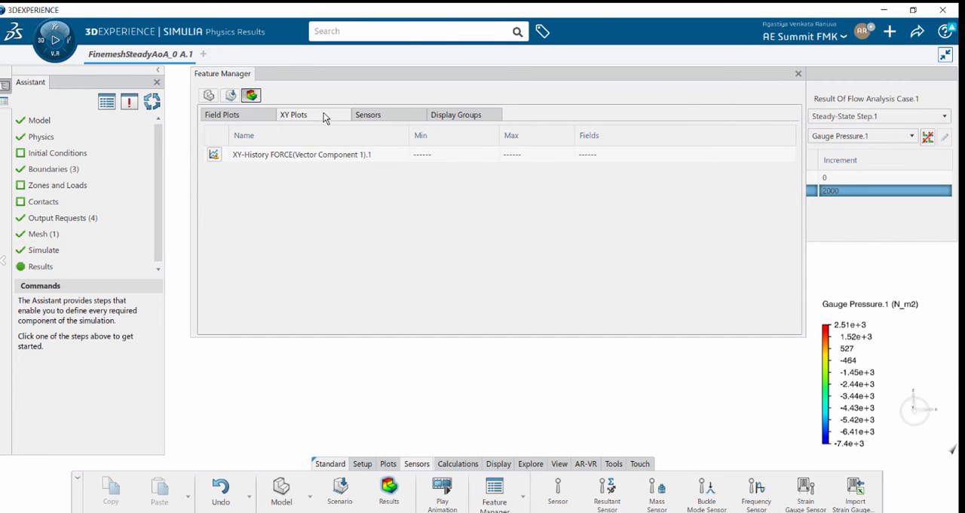